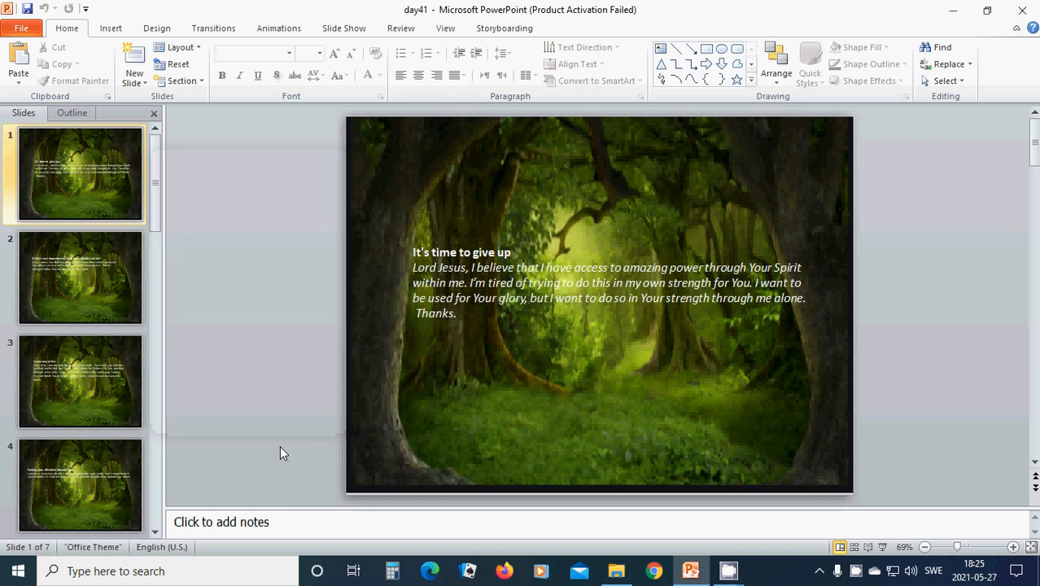
pyautogui.moveTo(294, 446)
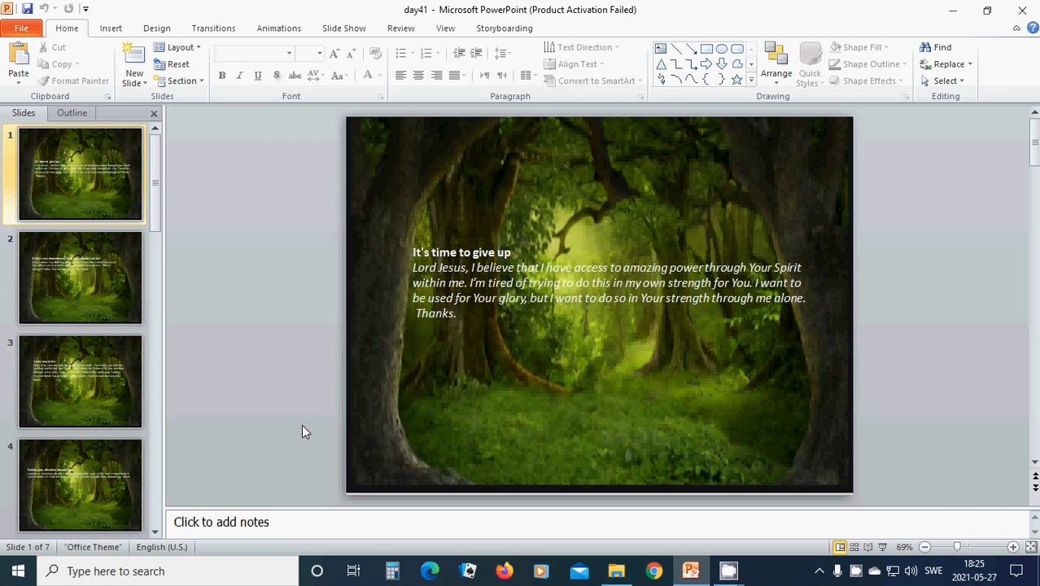
pyautogui.moveTo(308, 431)
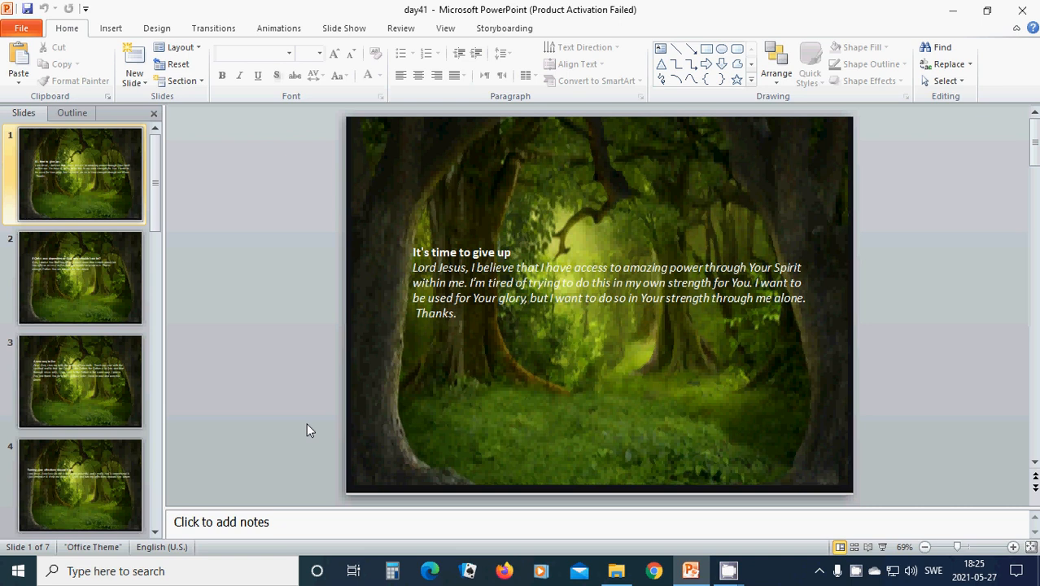
pyautogui.moveTo(316, 429)
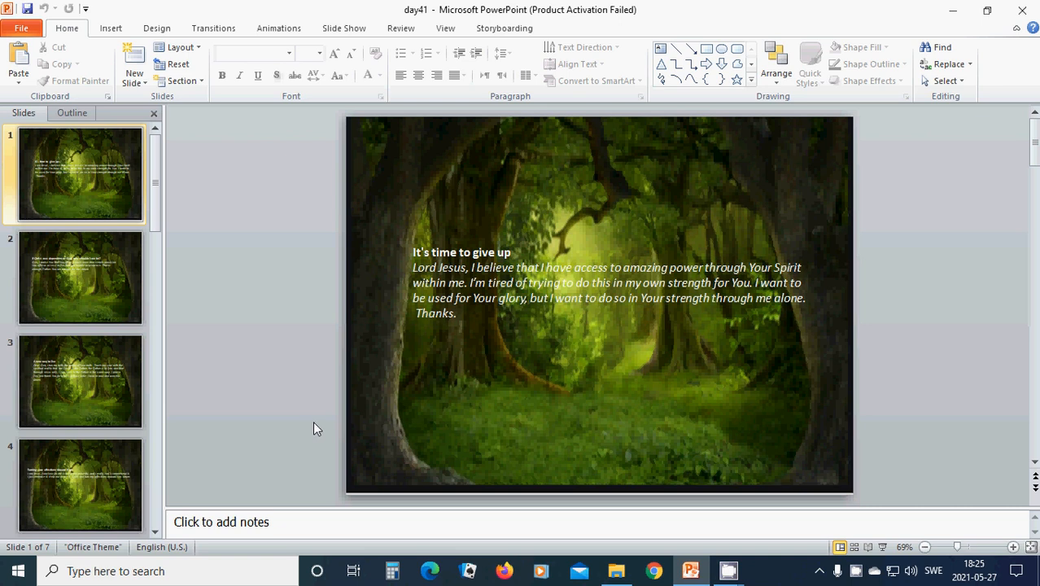
pyautogui.moveTo(390, 411)
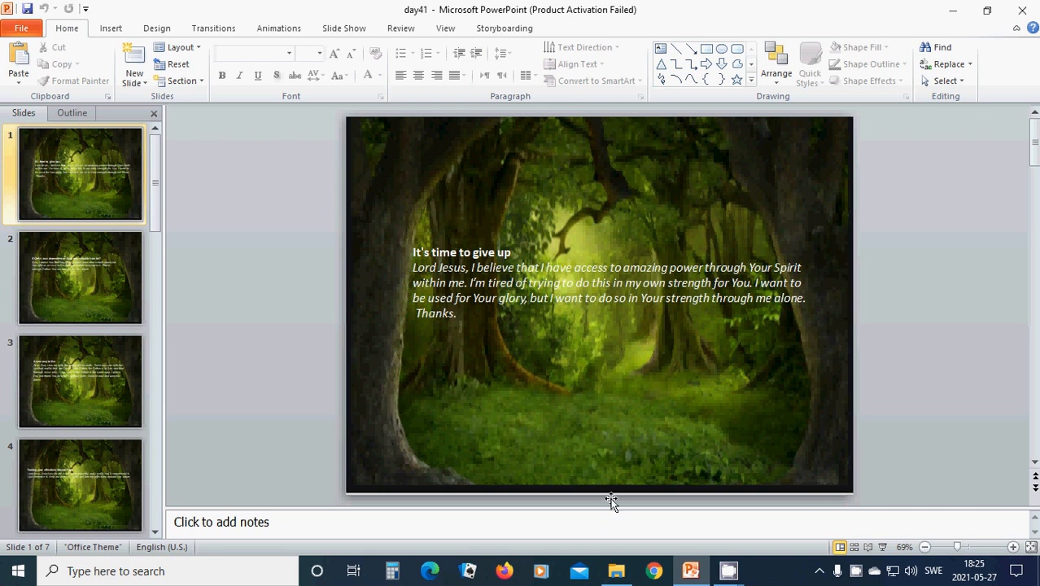
# - Display slide 2, the prayer 'If Christ was dependent on God, why shouldn't we be?'
pyautogui.click(80, 276)
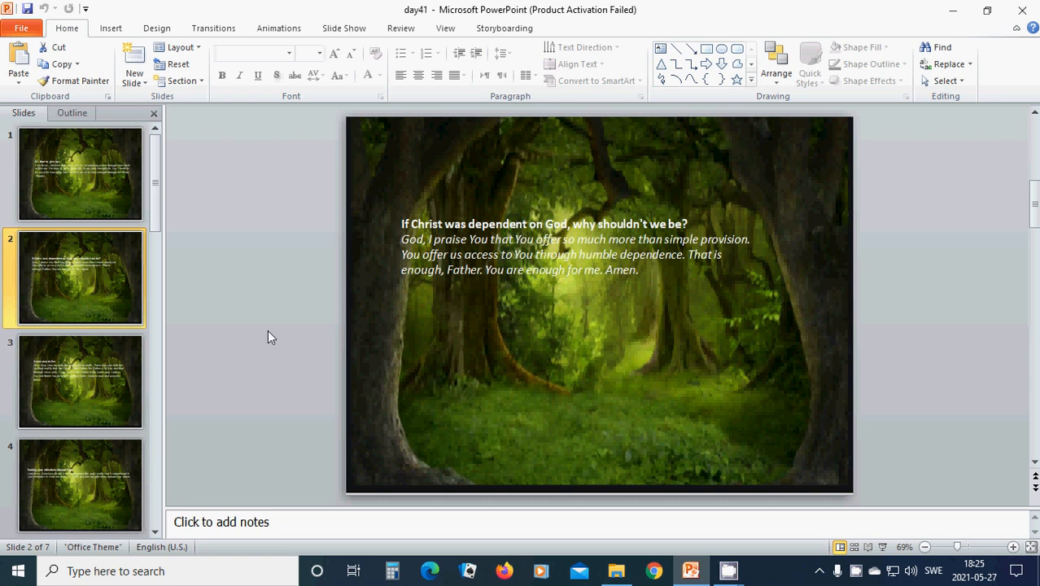
pyautogui.moveTo(270, 337)
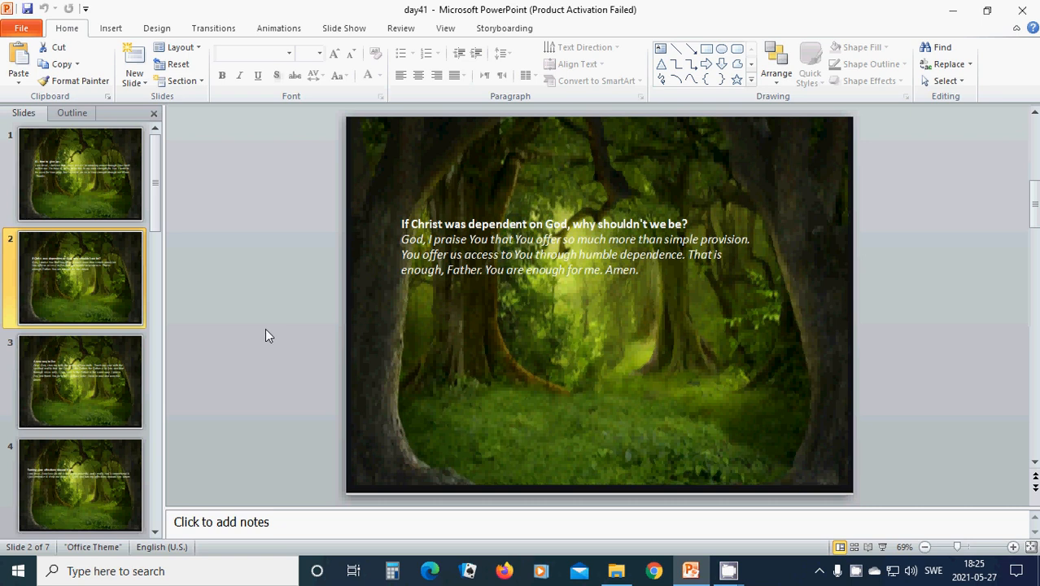
pyautogui.moveTo(263, 332)
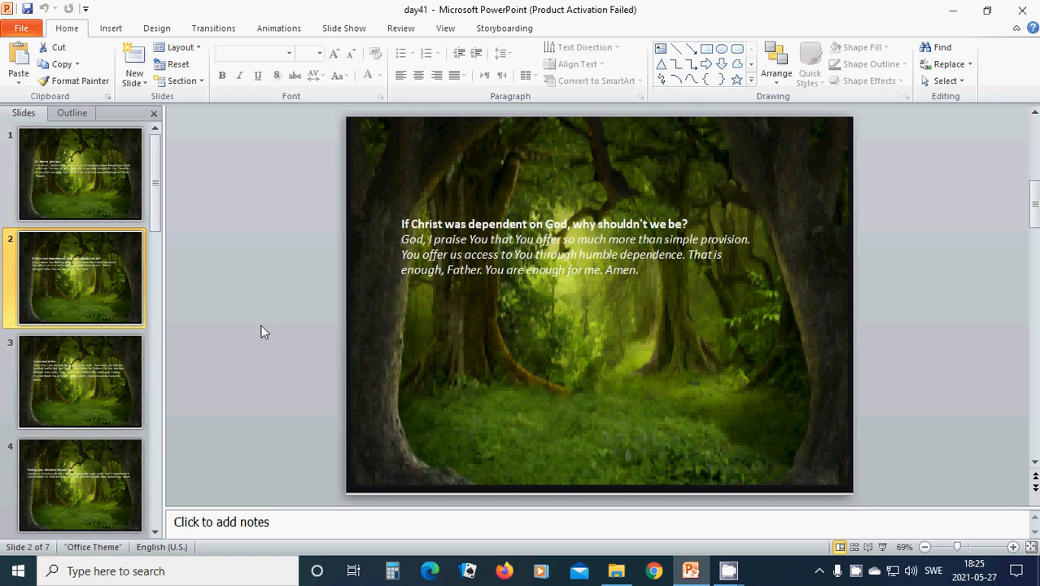
pyautogui.moveTo(310, 309)
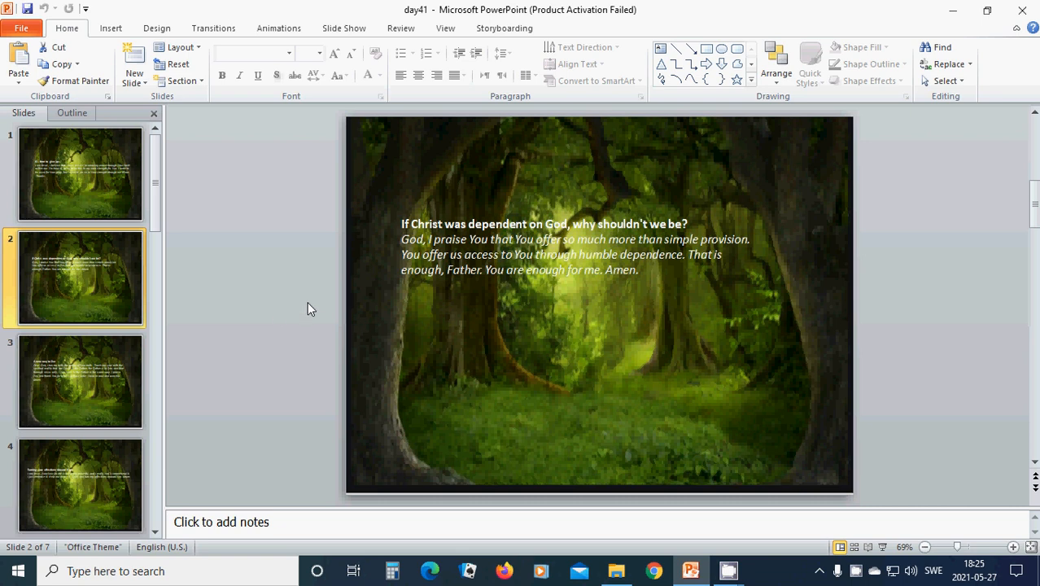
pyautogui.moveTo(370, 328)
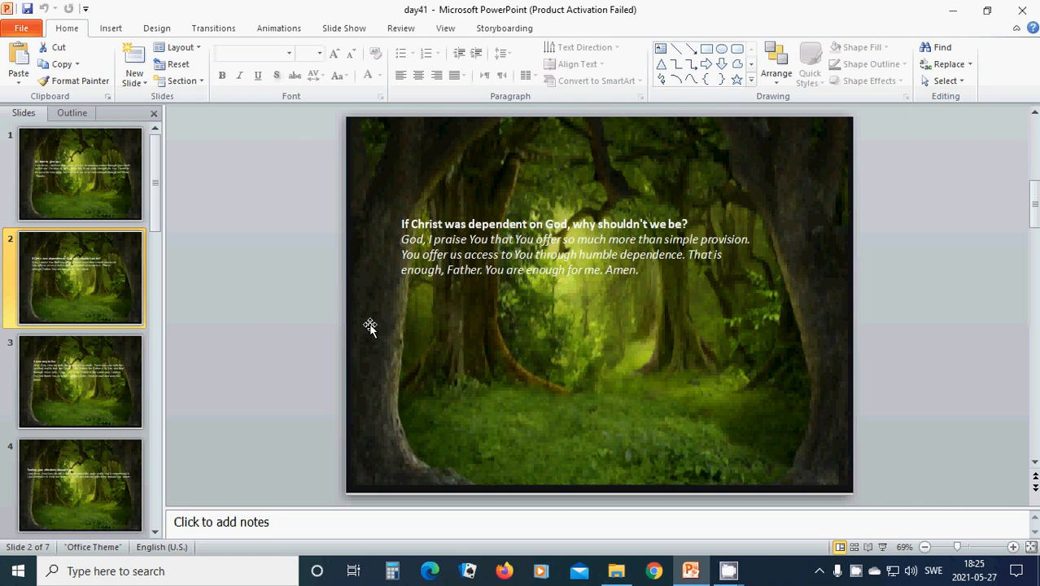
pyautogui.moveTo(372, 331)
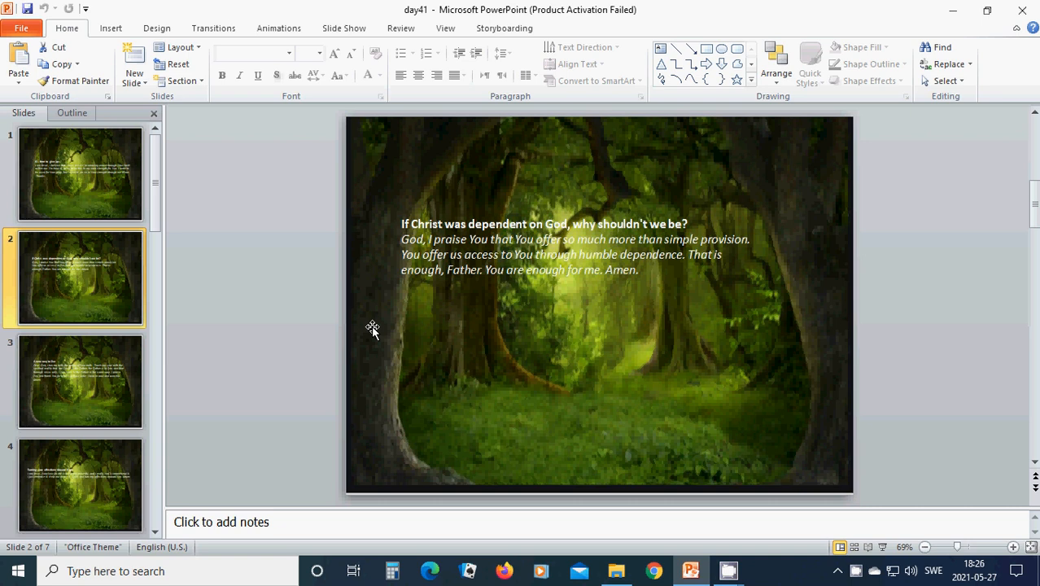
pyautogui.moveTo(373, 326)
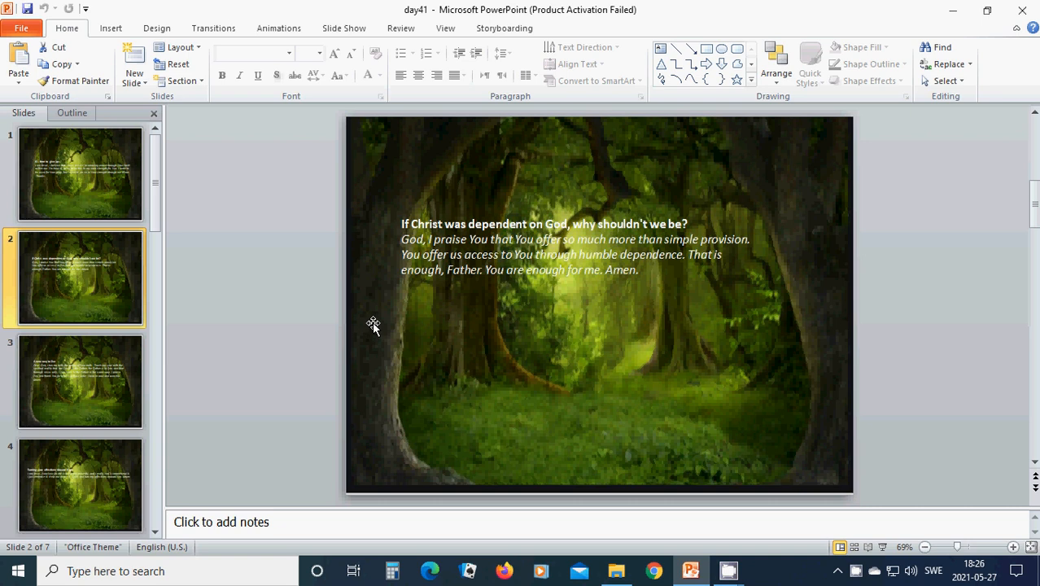
pyautogui.moveTo(354, 298)
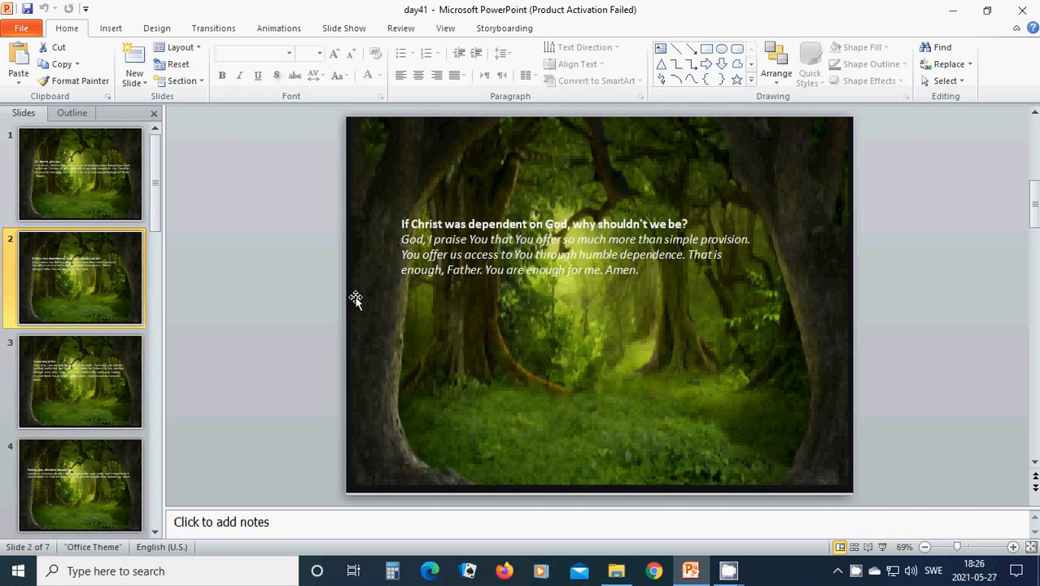
pyautogui.moveTo(391, 312)
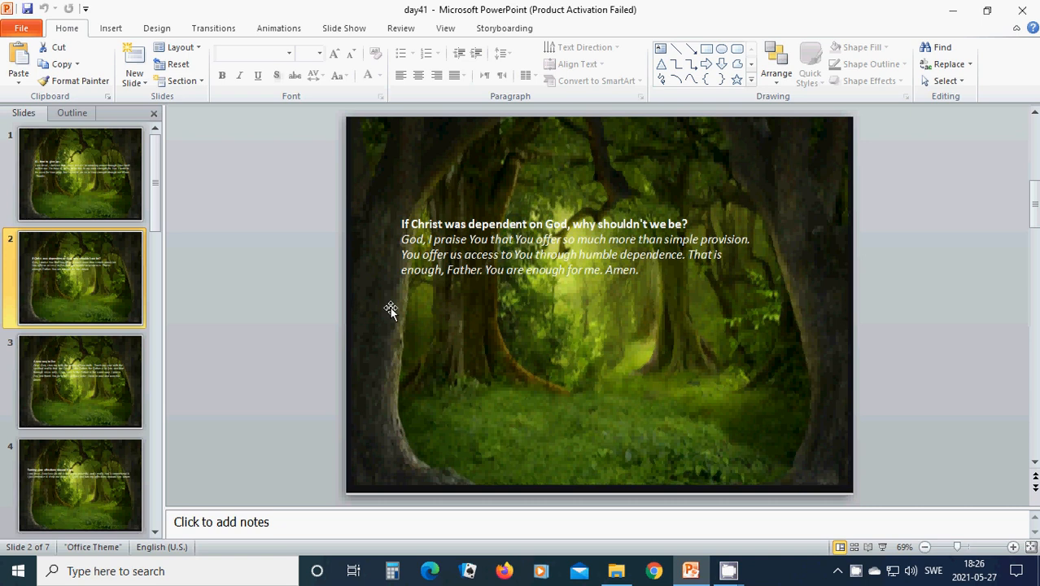
pyautogui.moveTo(106, 391)
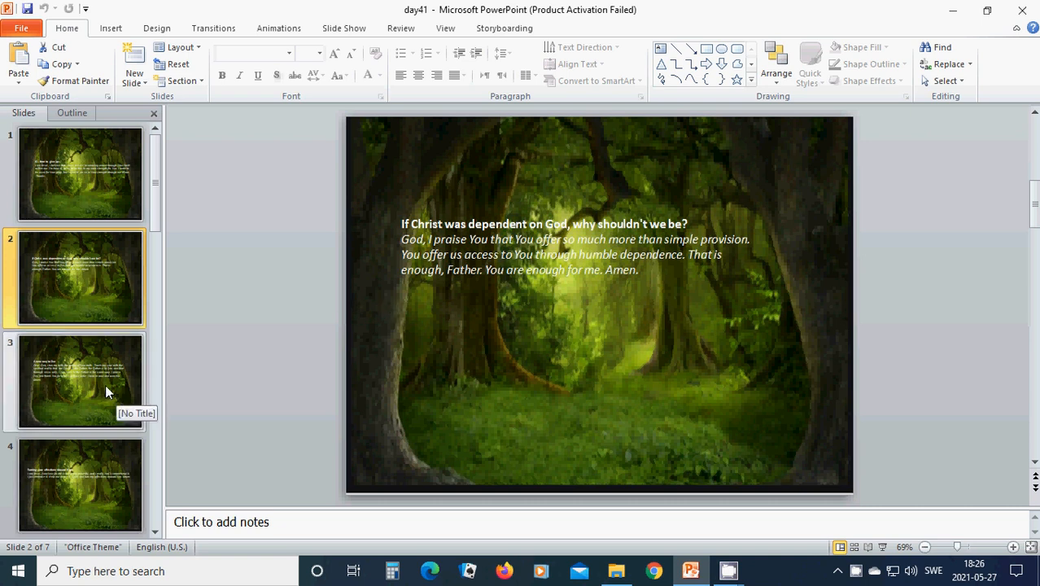
# - Display slide 3, the 'A new way to live' prayer about the Son and the Father
pyautogui.click(80, 380)
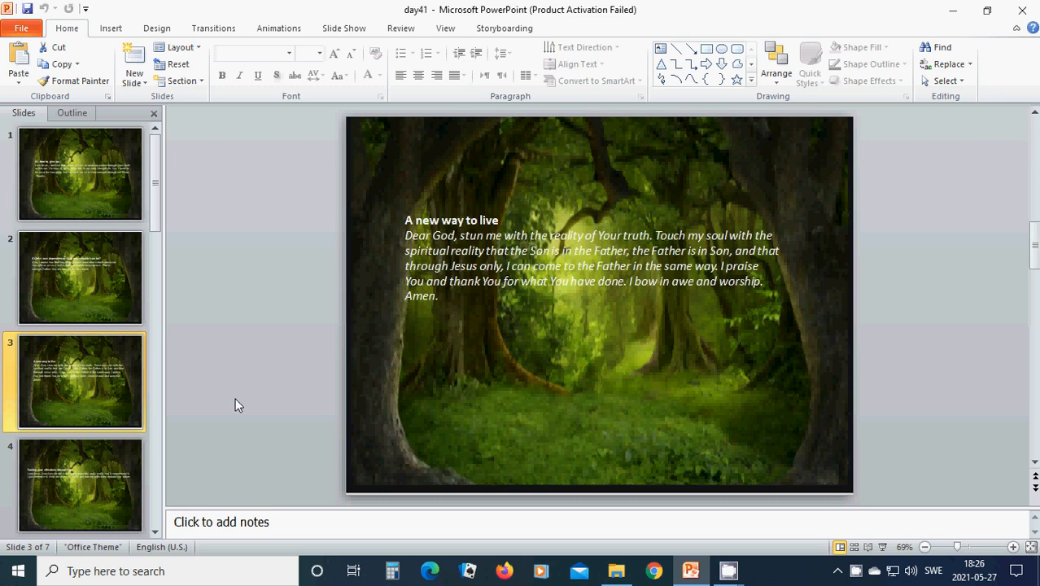
pyautogui.moveTo(356, 381)
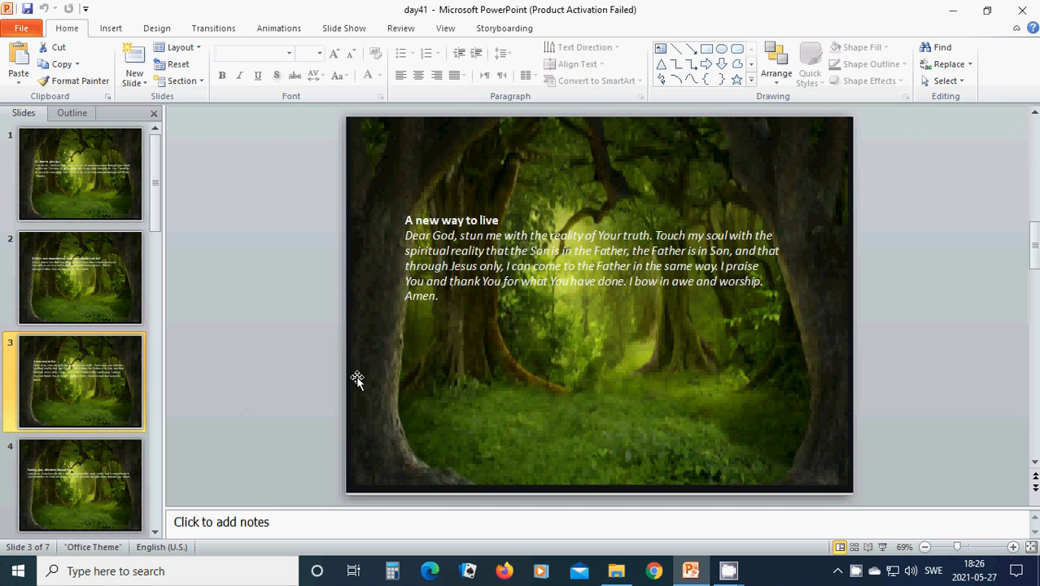
pyautogui.moveTo(373, 382)
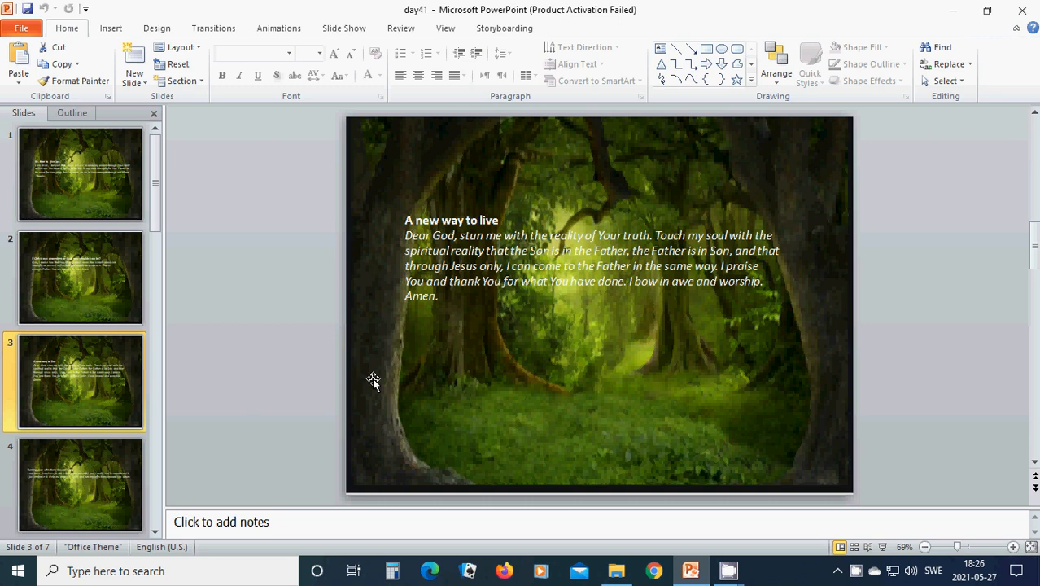
pyautogui.moveTo(370, 380)
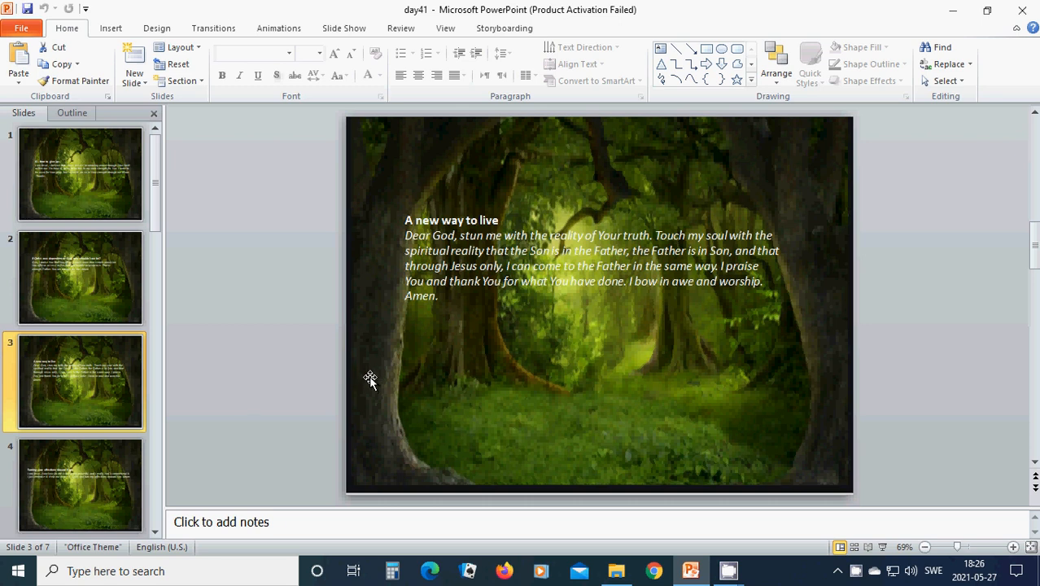
pyautogui.moveTo(405, 374)
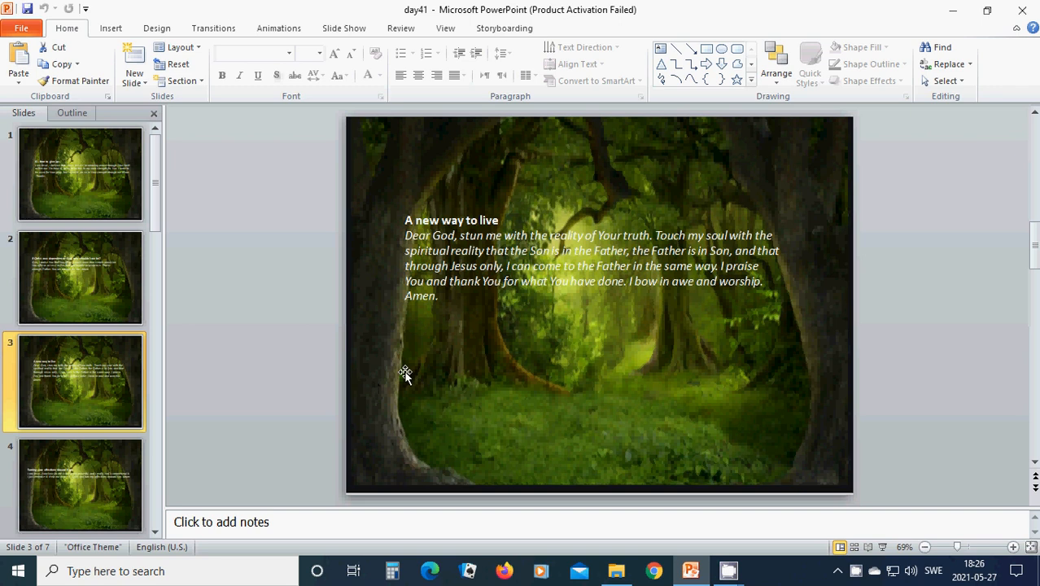
pyautogui.moveTo(413, 371)
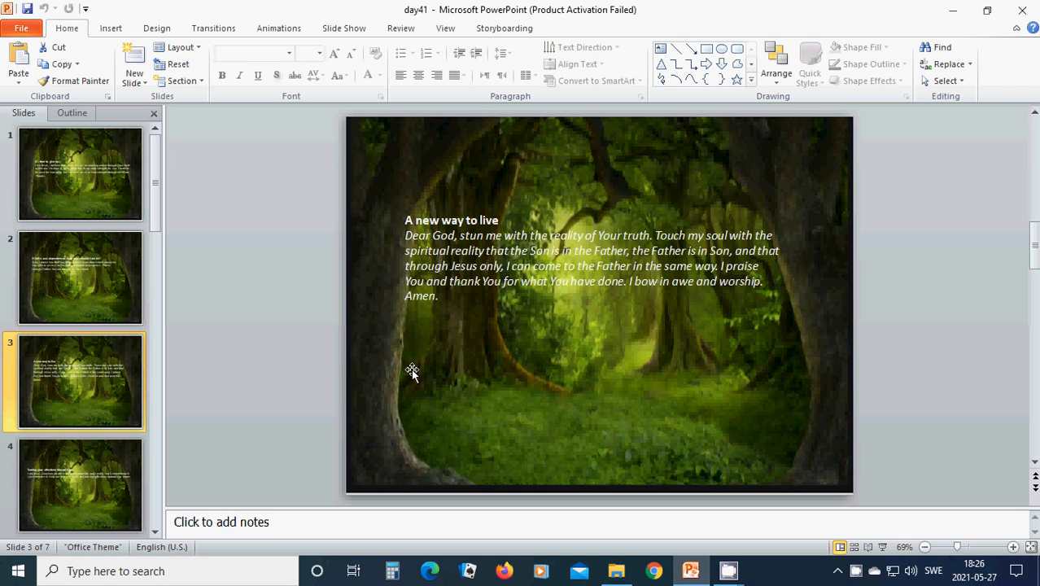
pyautogui.moveTo(424, 371)
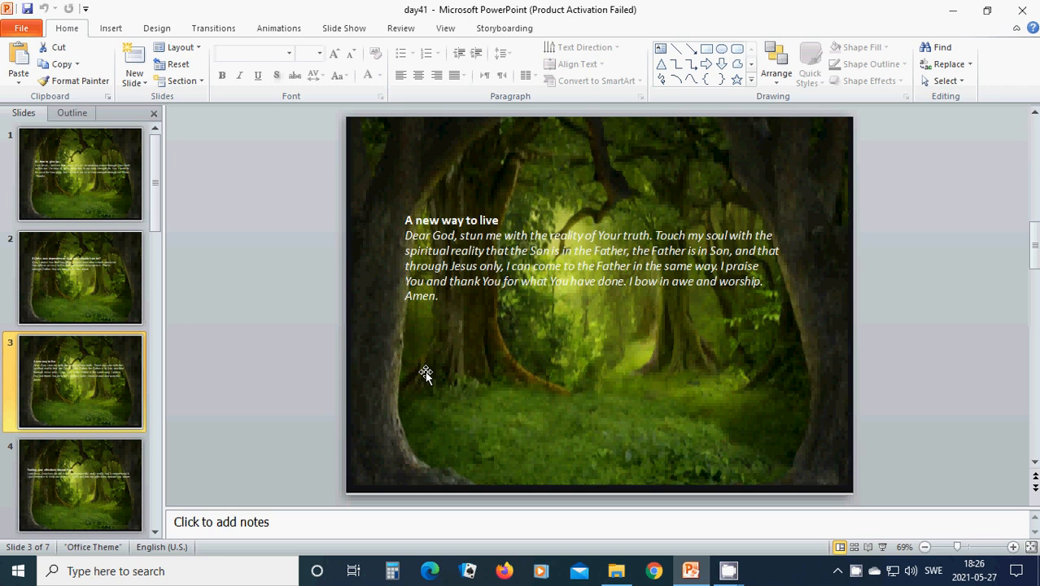
pyautogui.moveTo(426, 376)
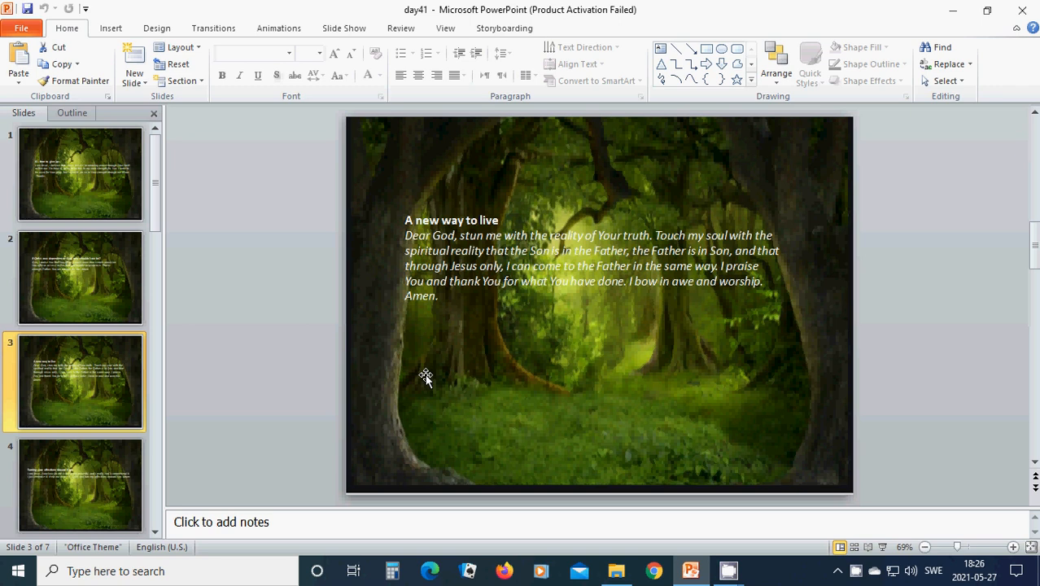
pyautogui.moveTo(422, 377)
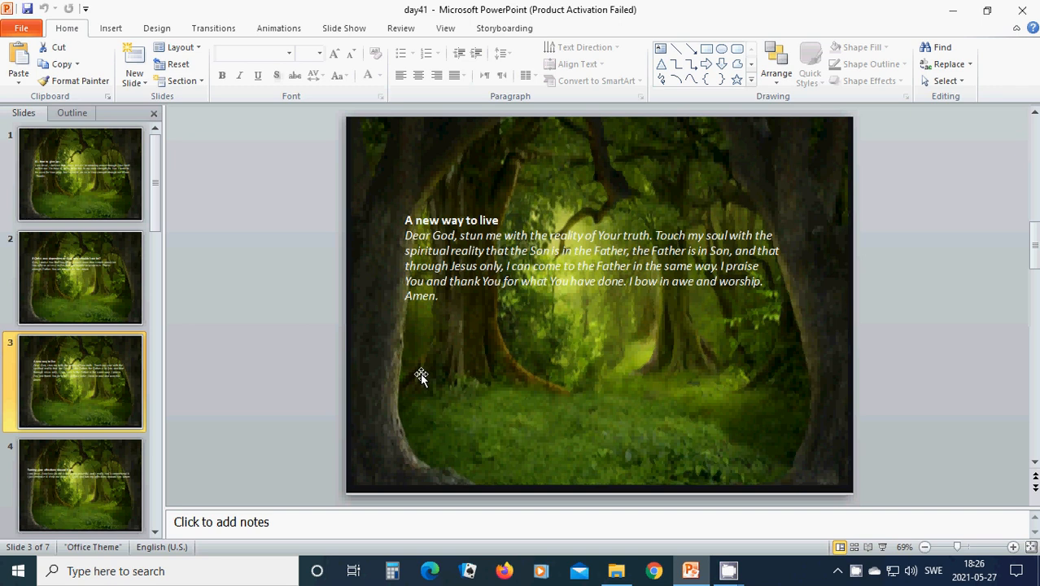
pyautogui.moveTo(90, 487)
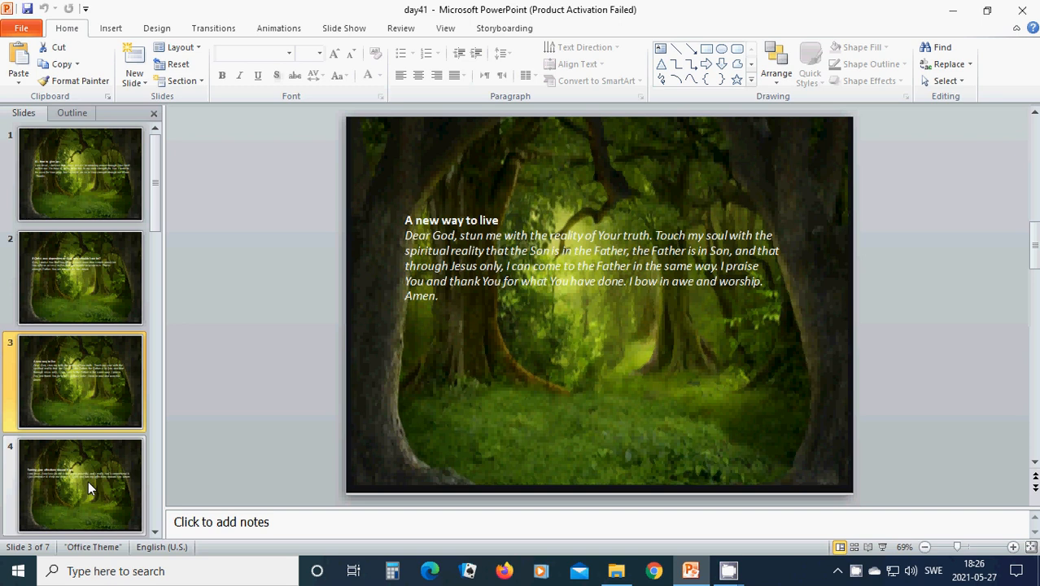
# - Display slide 4, the 'Turning your affections toward God' prayer to Lord Jesus
pyautogui.click(81, 484)
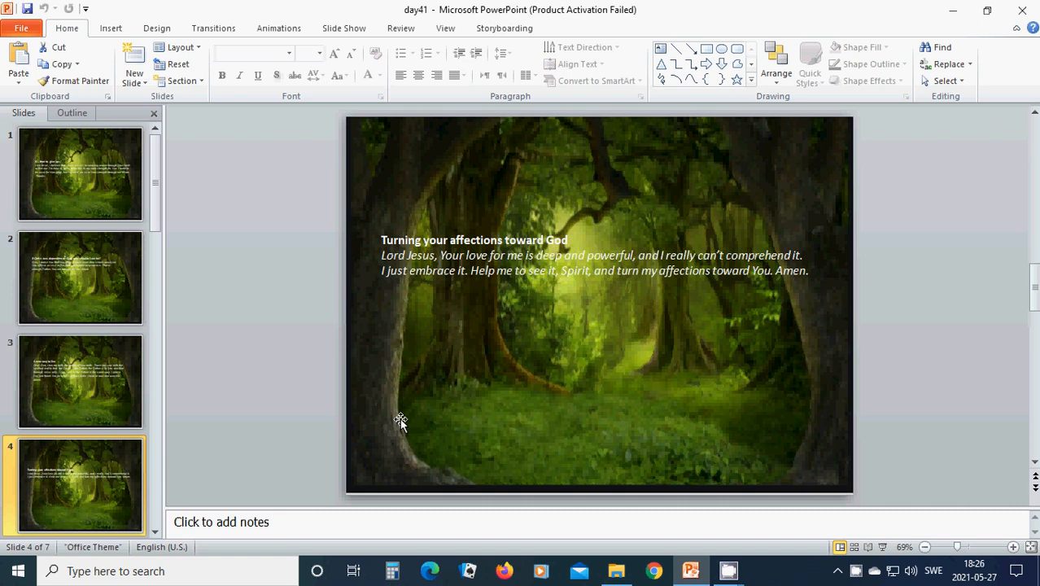
pyautogui.moveTo(454, 400)
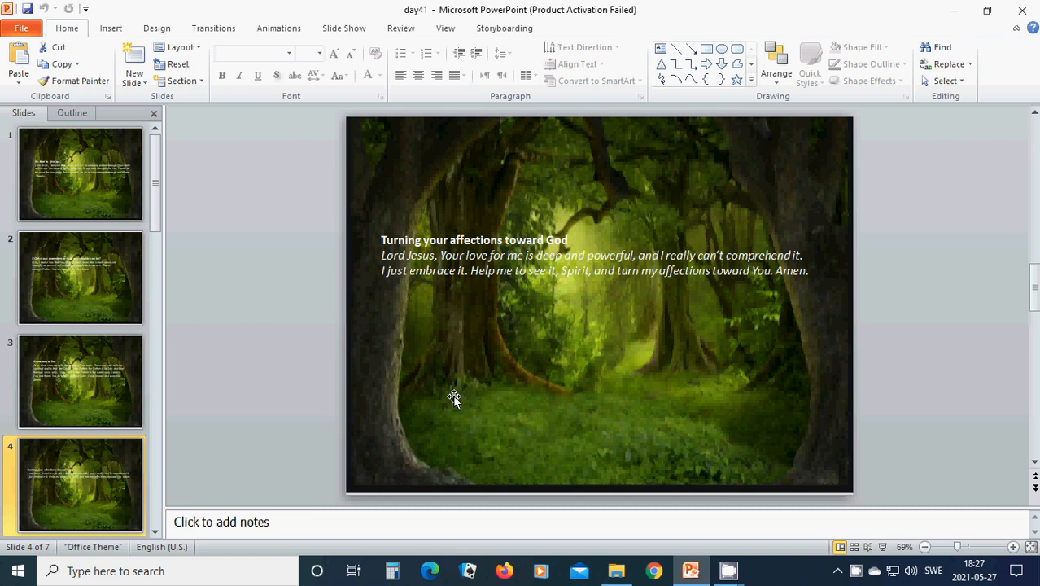
pyautogui.moveTo(488, 335)
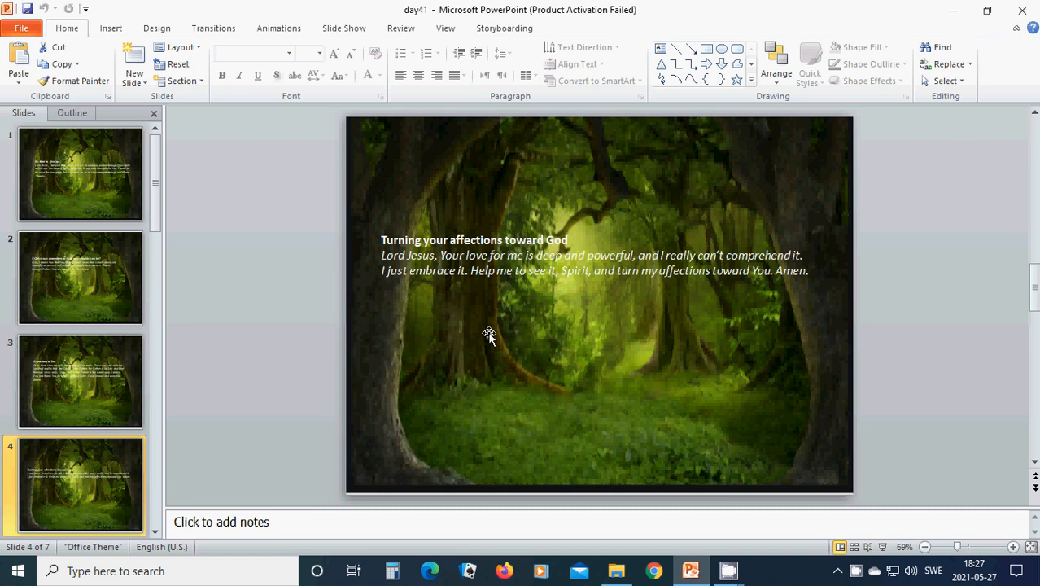
pyautogui.moveTo(492, 334)
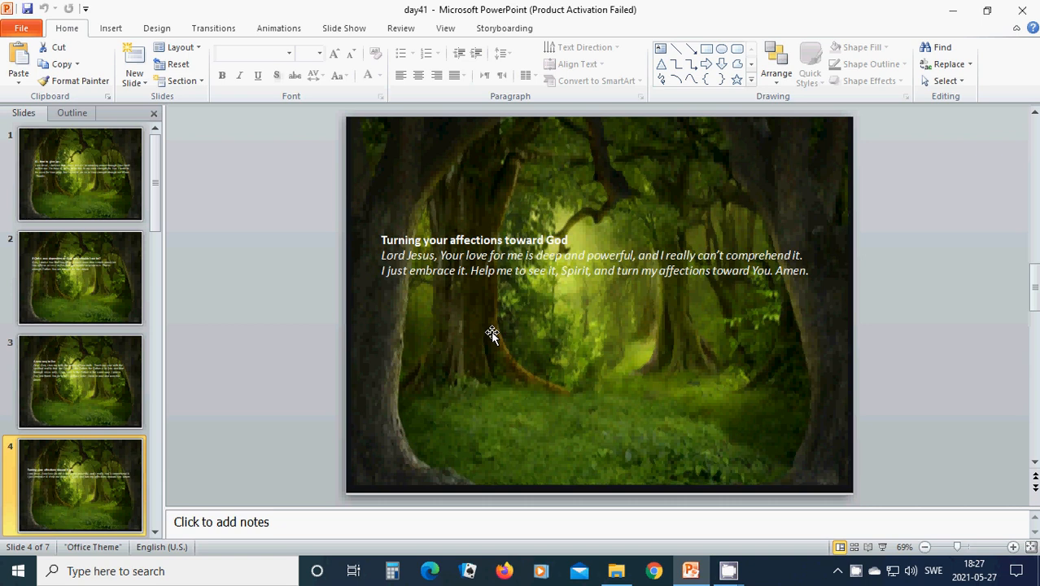
pyautogui.moveTo(503, 339)
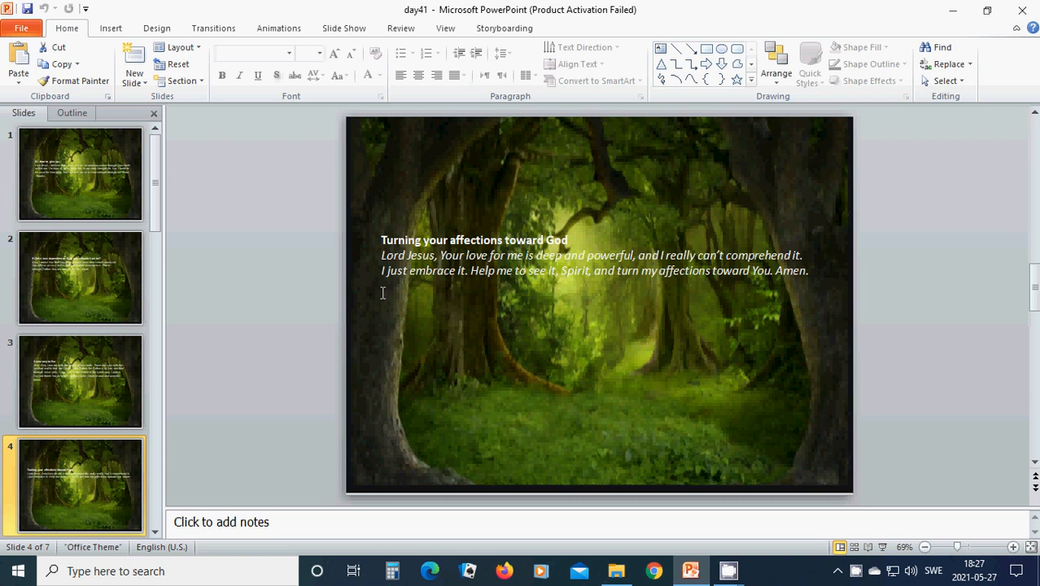
pyautogui.moveTo(511, 288)
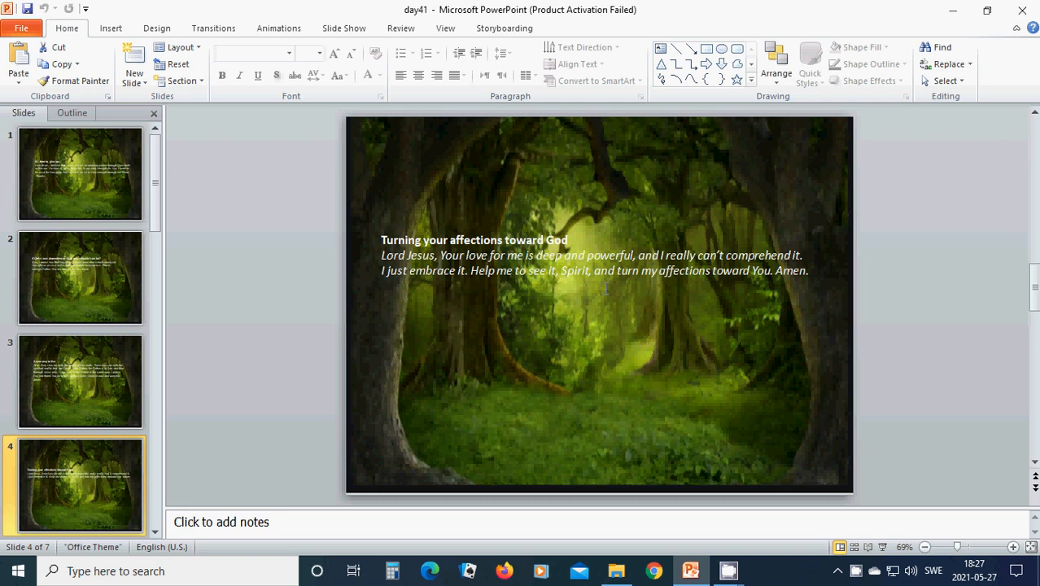
pyautogui.moveTo(667, 285)
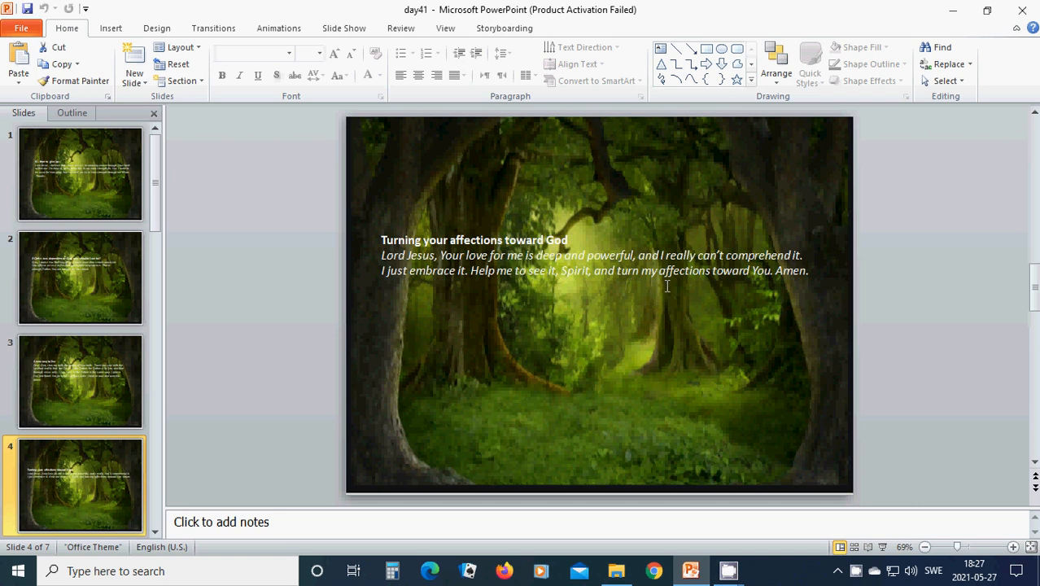
pyautogui.moveTo(713, 283)
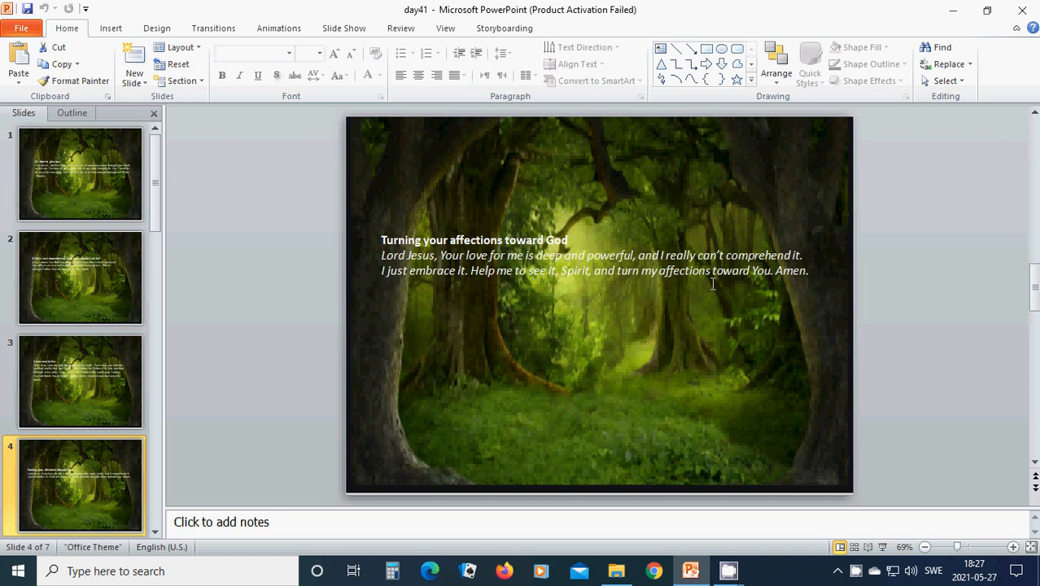
pyautogui.moveTo(182, 481)
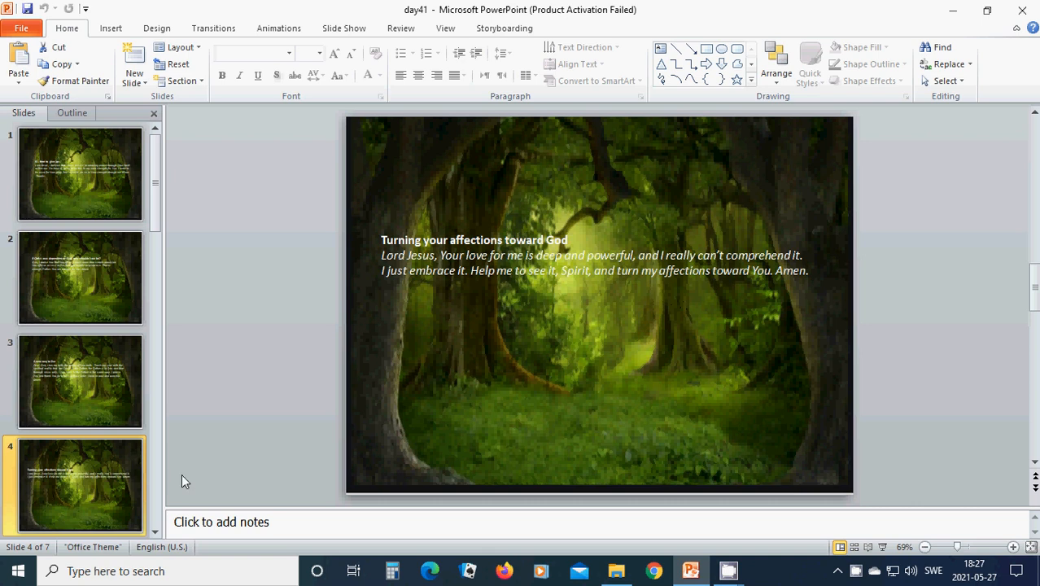
pyautogui.moveTo(165, 298)
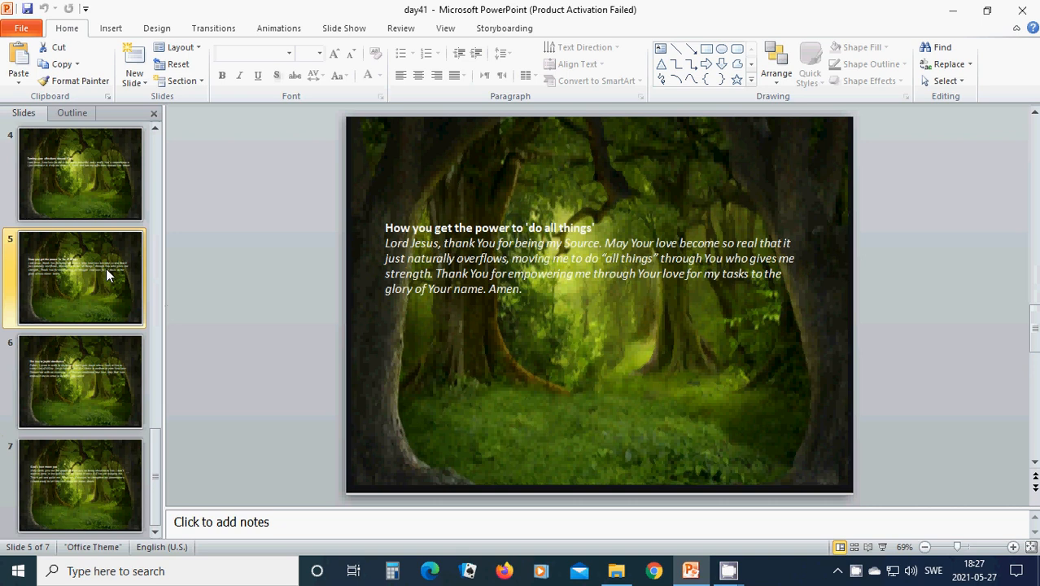
pyautogui.moveTo(437, 358)
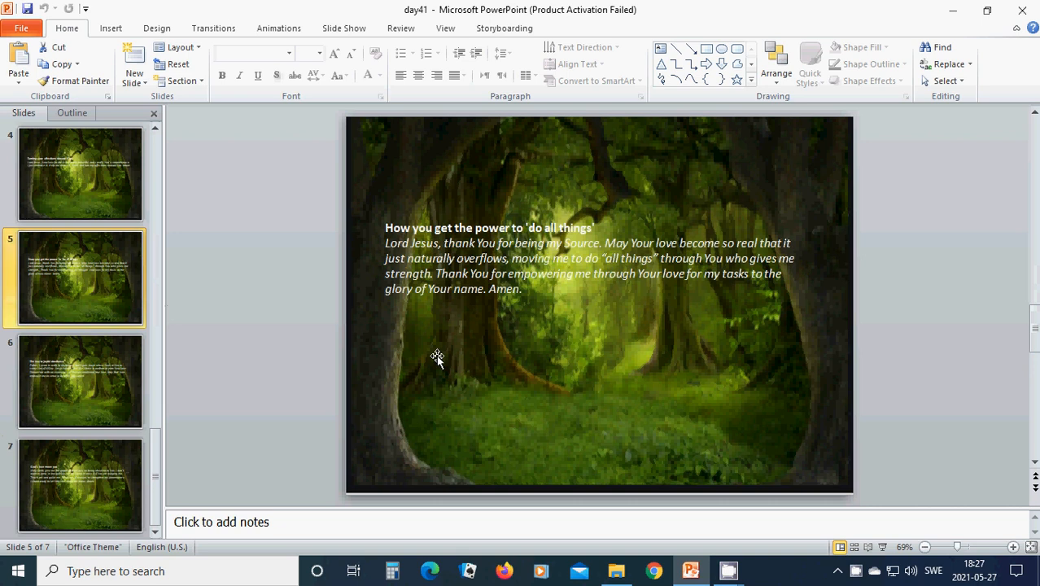
pyautogui.moveTo(474, 352)
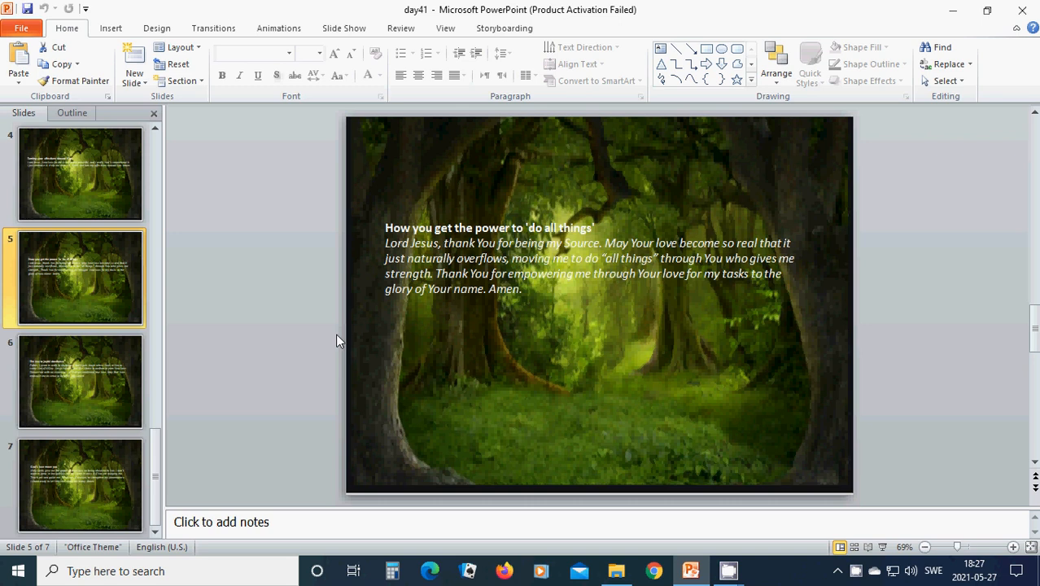
pyautogui.moveTo(341, 346)
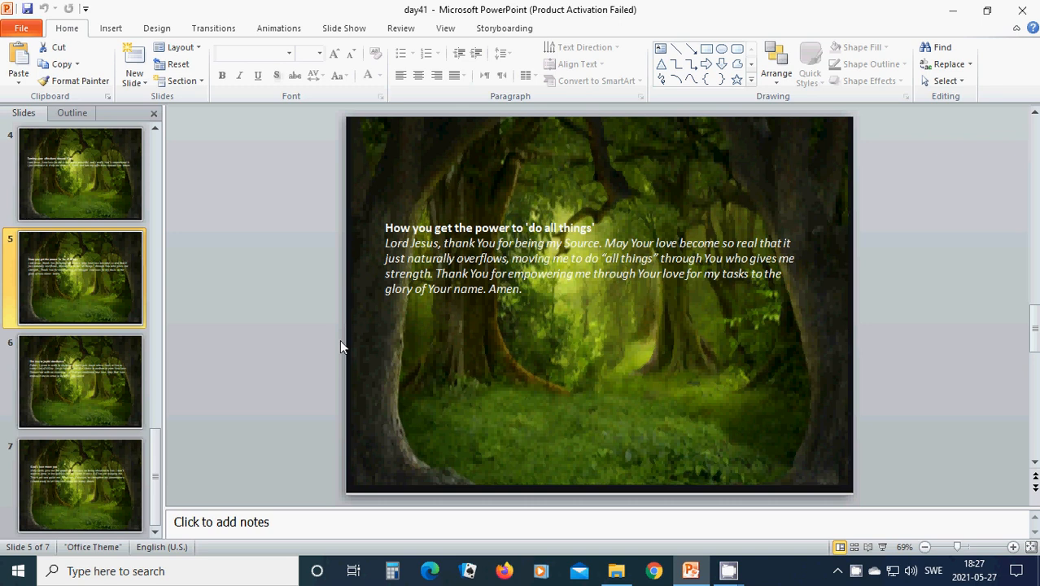
pyautogui.moveTo(452, 357)
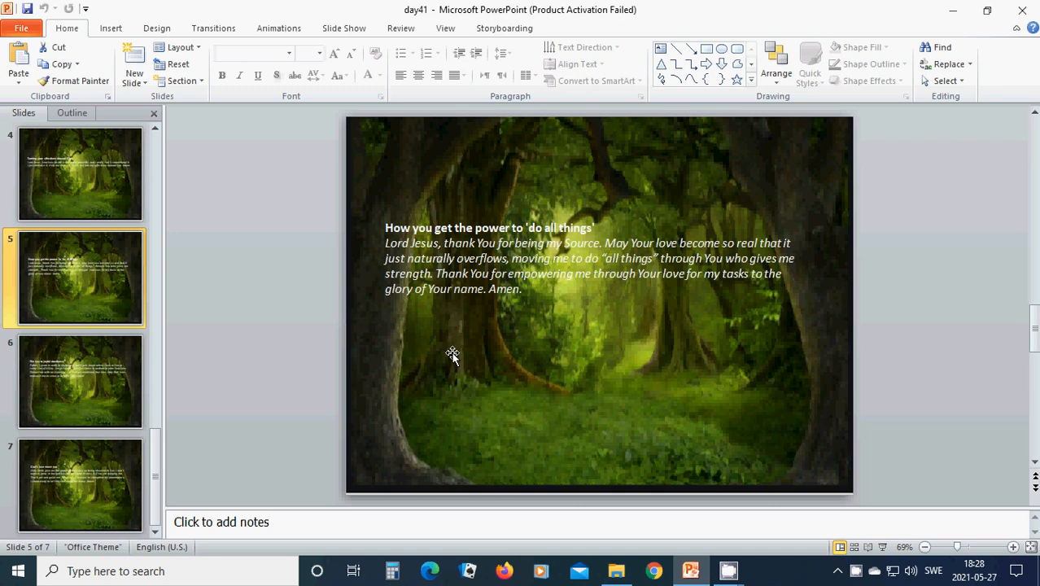
pyautogui.moveTo(455, 355)
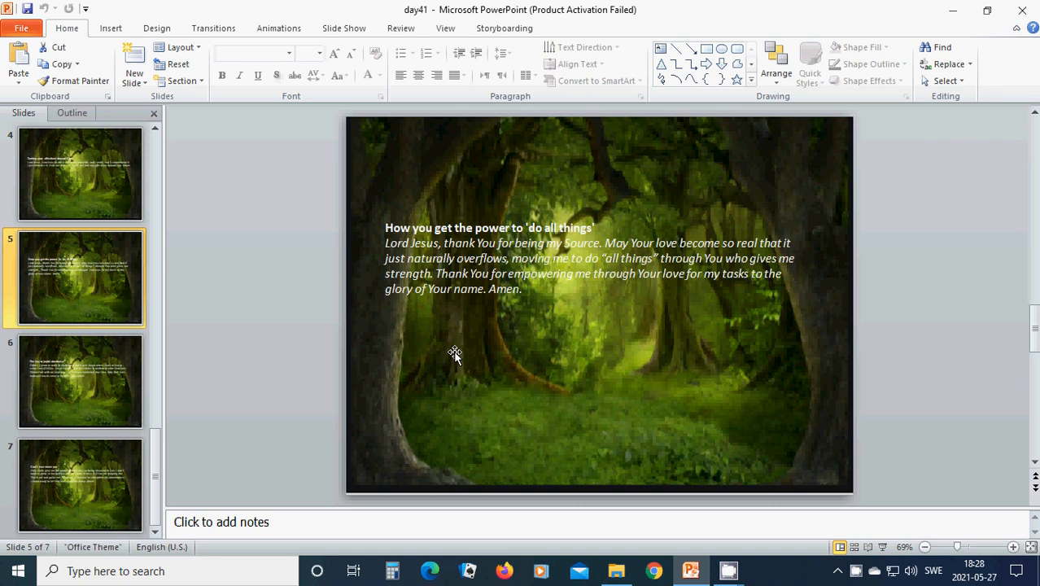
pyautogui.moveTo(456, 348)
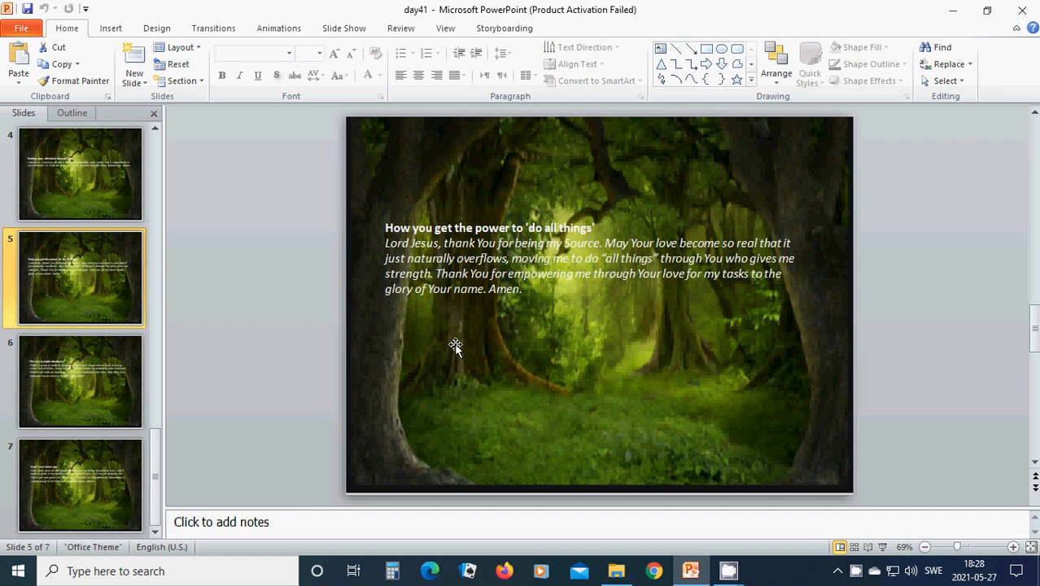
# - Display slide 6, 'The key to joyful obedience' prayer to the Father
pyautogui.click(80, 381)
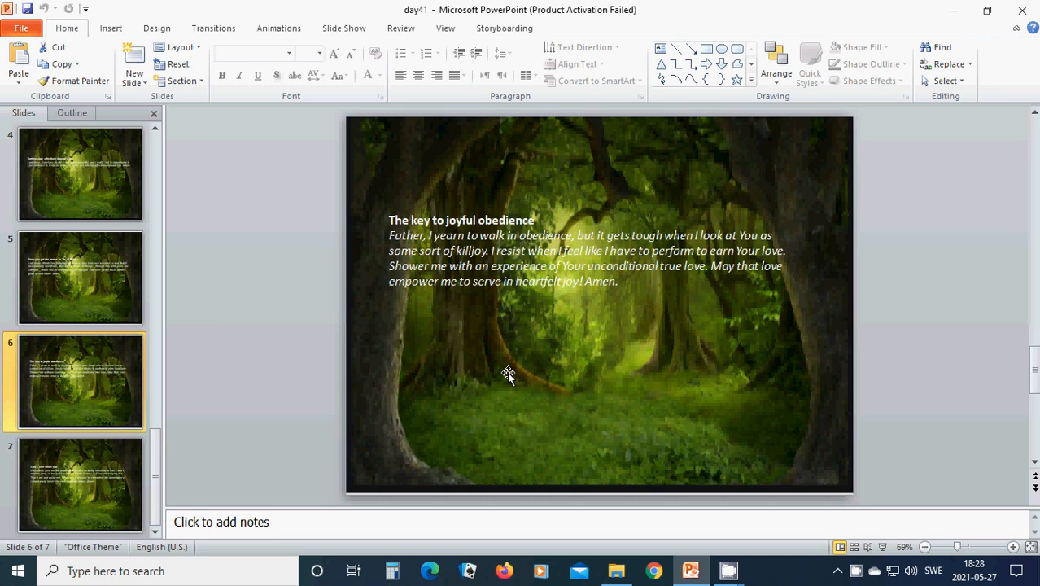
pyautogui.moveTo(494, 362)
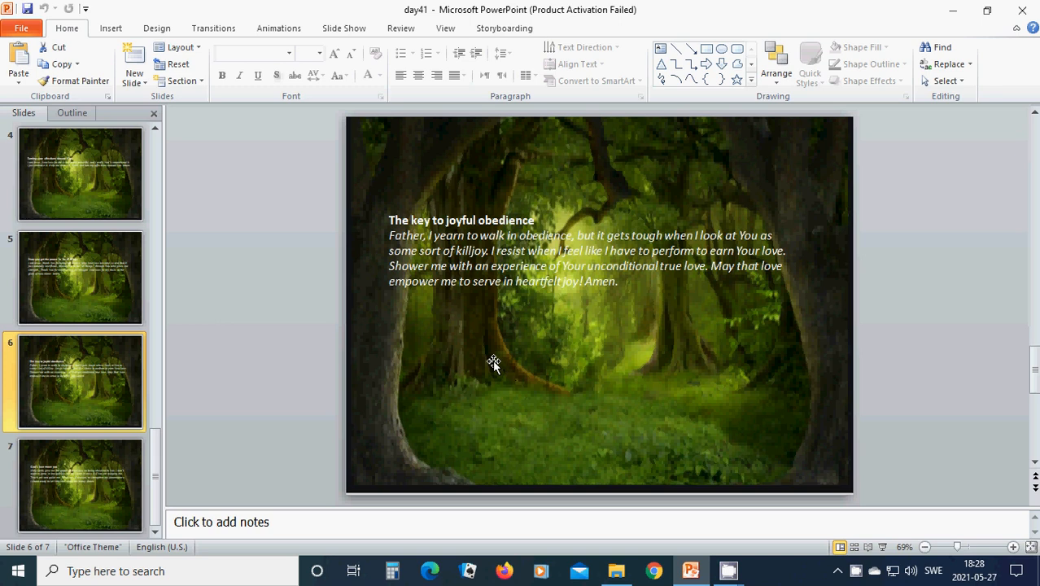
pyautogui.moveTo(486, 357)
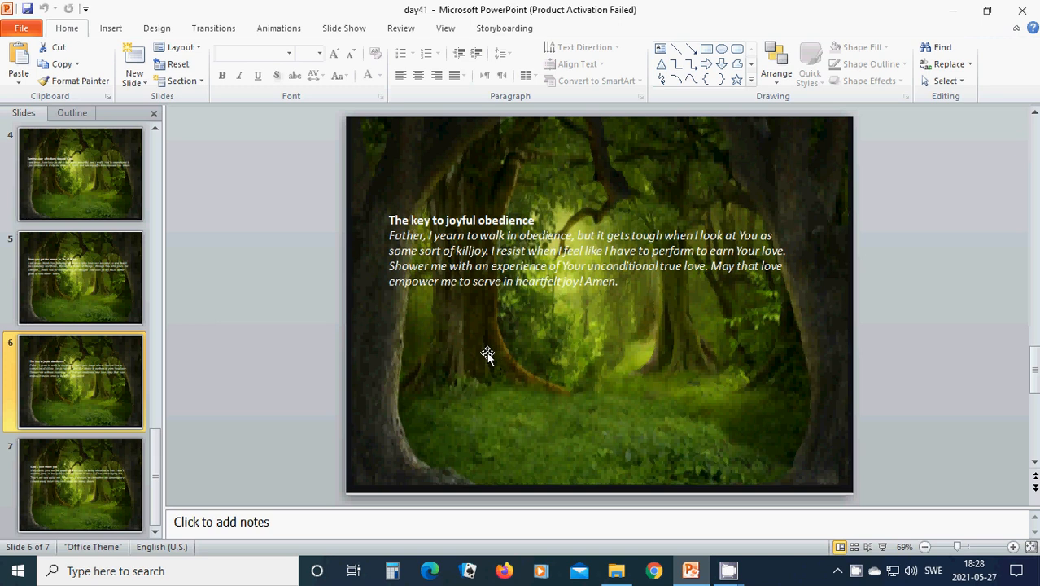
pyautogui.moveTo(496, 336)
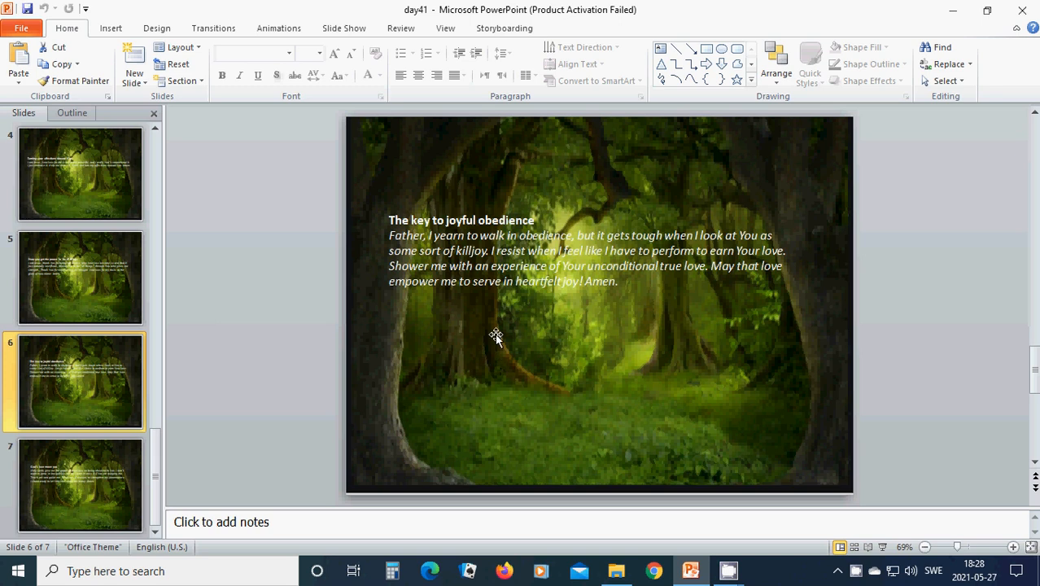
pyautogui.moveTo(497, 337)
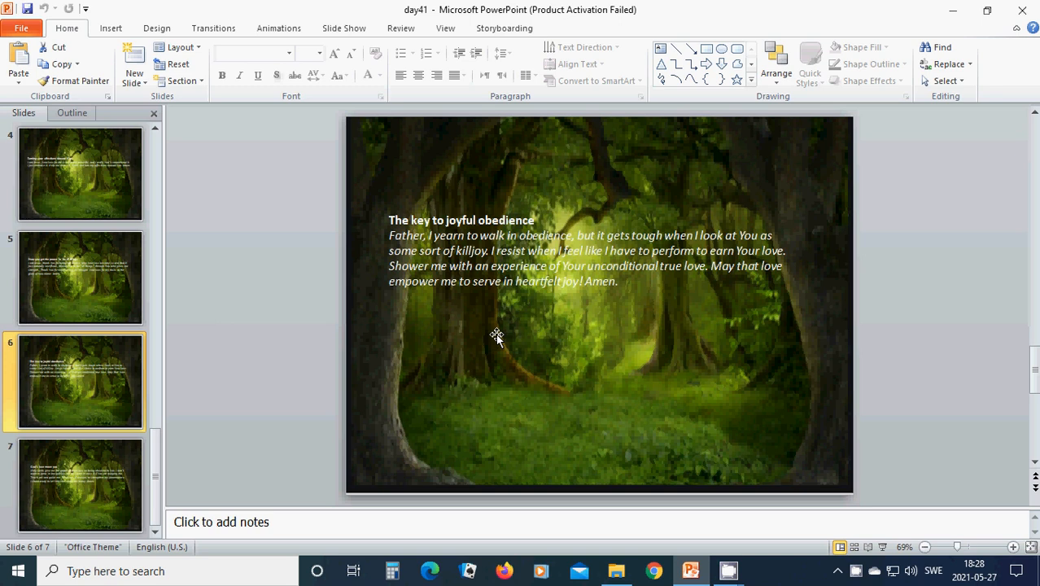
pyautogui.moveTo(511, 336)
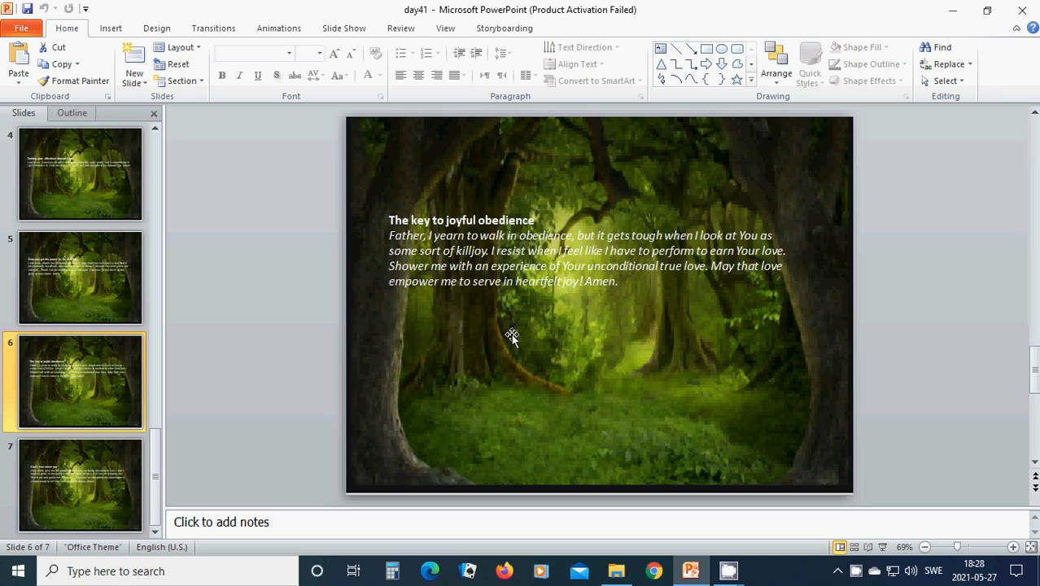
pyautogui.moveTo(496, 325)
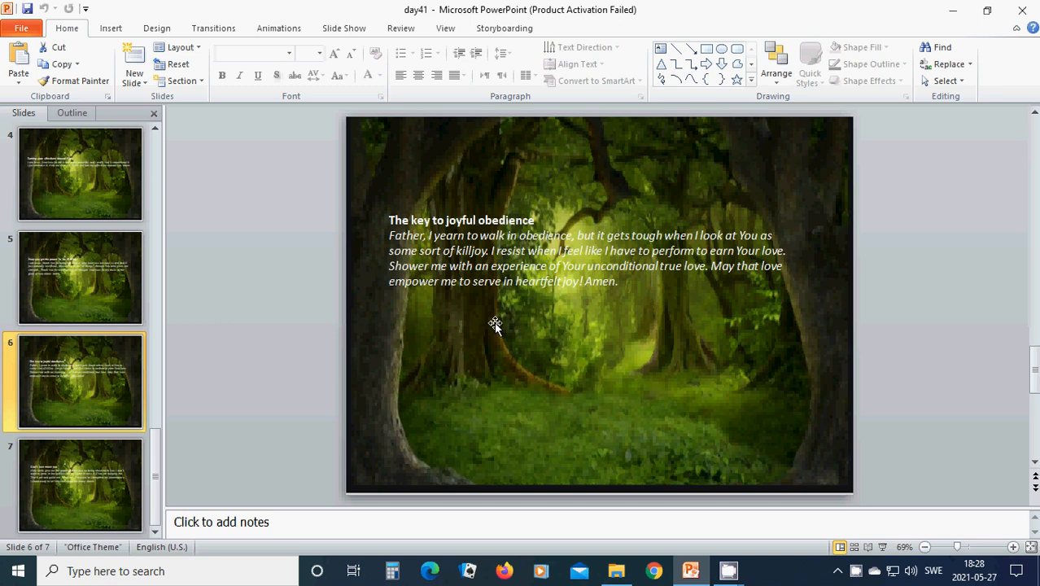
pyautogui.moveTo(553, 325)
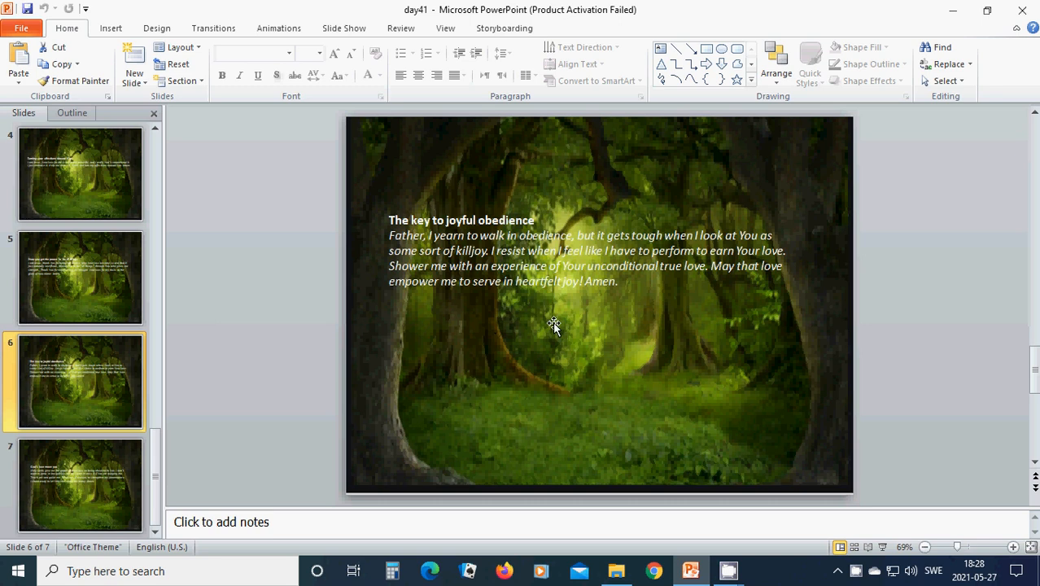
pyautogui.moveTo(496, 325)
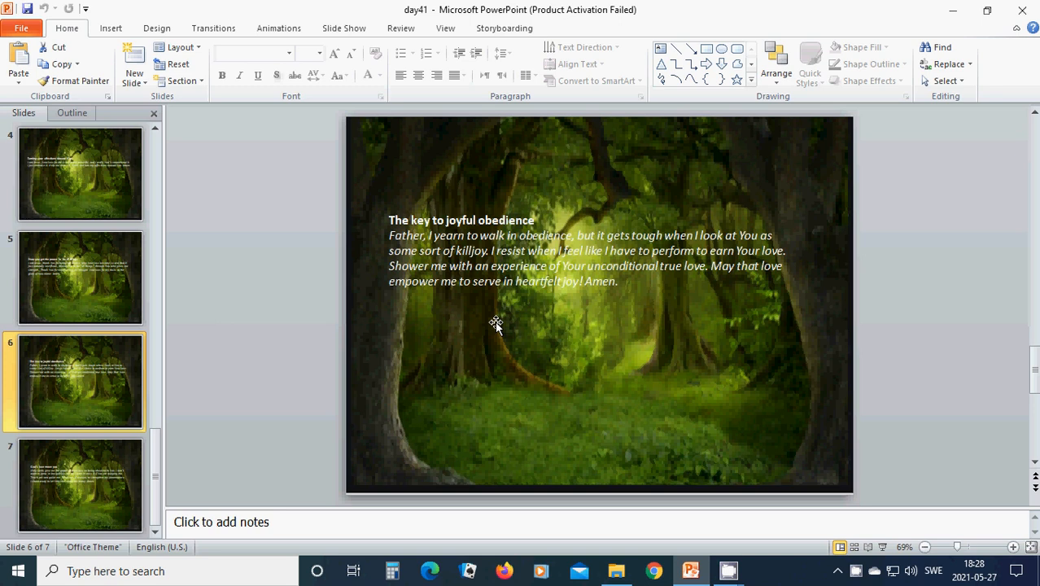
pyautogui.moveTo(518, 327)
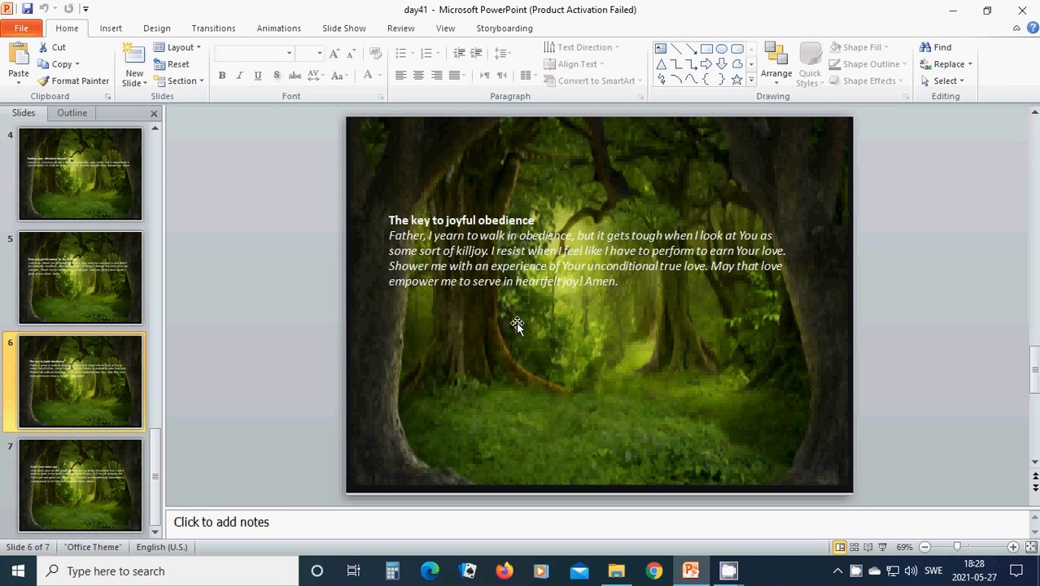
pyautogui.moveTo(662, 315)
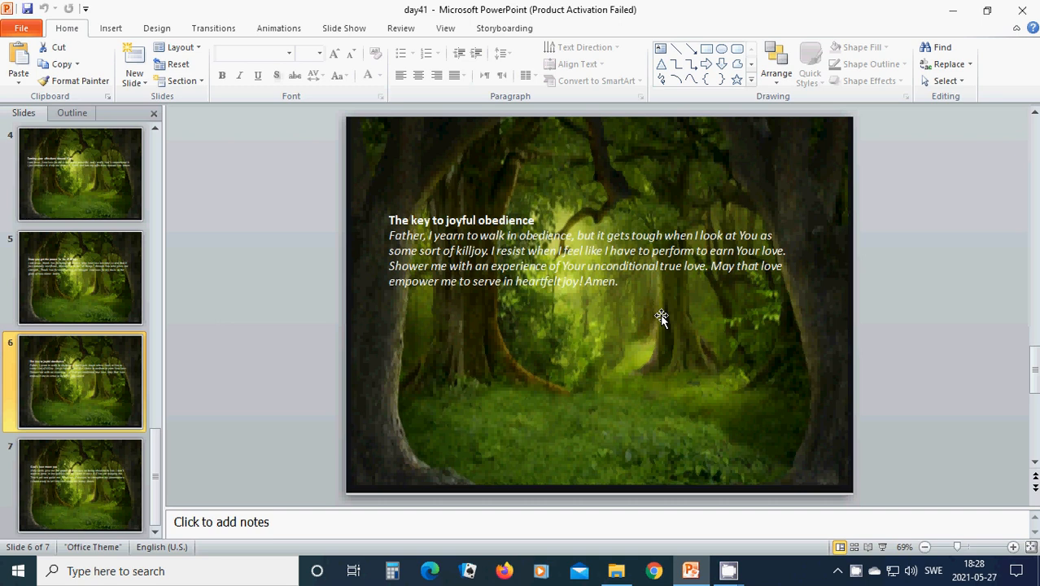
pyautogui.moveTo(570, 332)
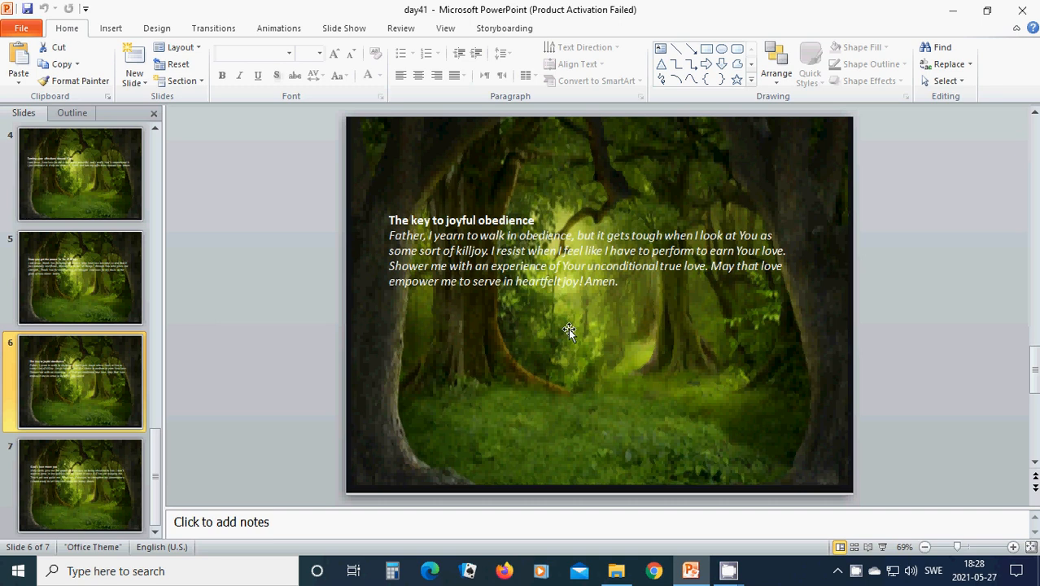
pyautogui.moveTo(576, 349)
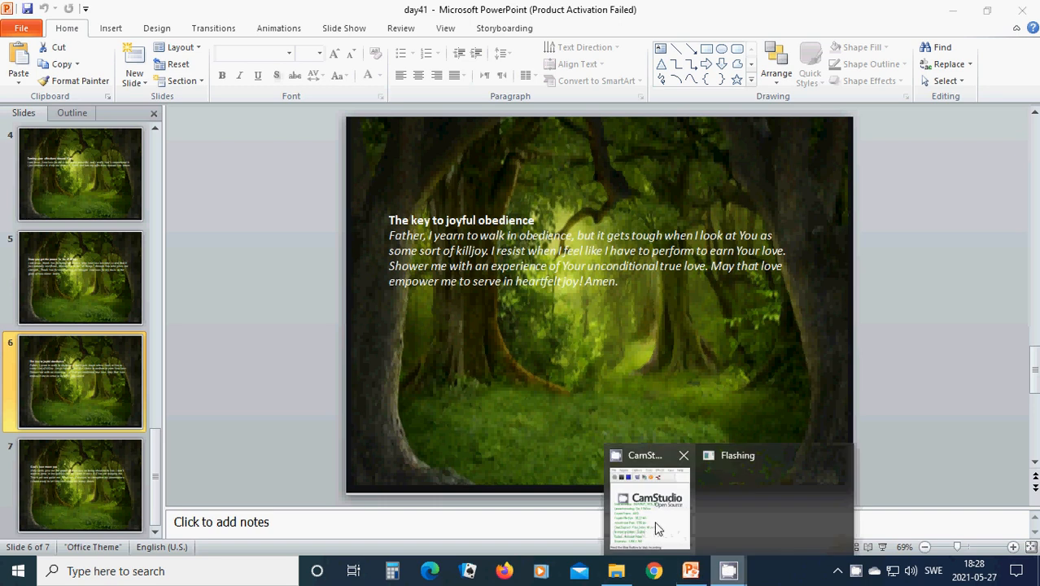
# - Select the slide 6 text in the editing view while reading 'The key to joyful obedience'
pyautogui.click(649, 504)
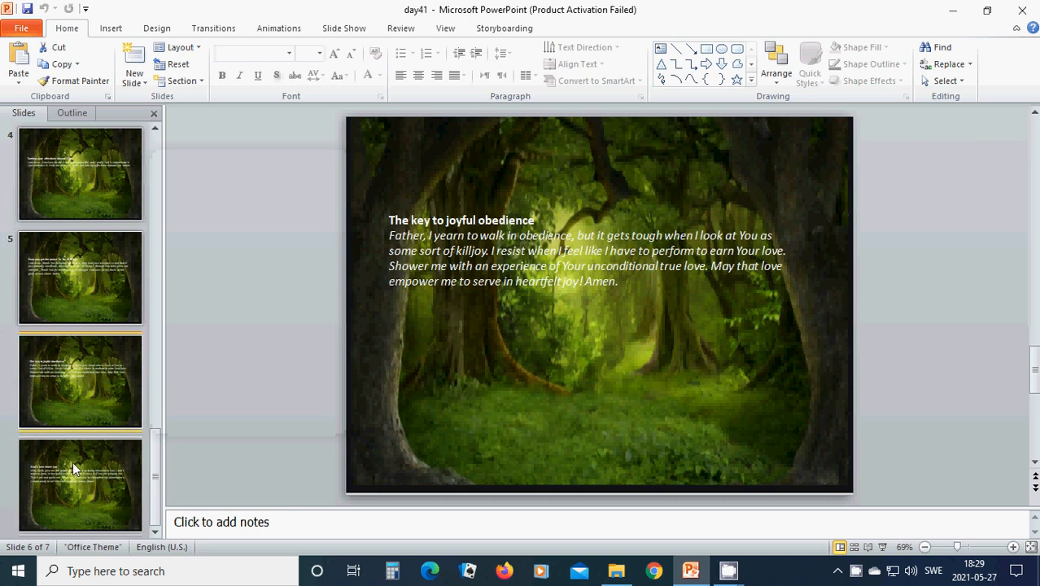
# - Display the final slide 7, the 'God's love move you' prayer to the Holy Spirit
pyautogui.click(80, 484)
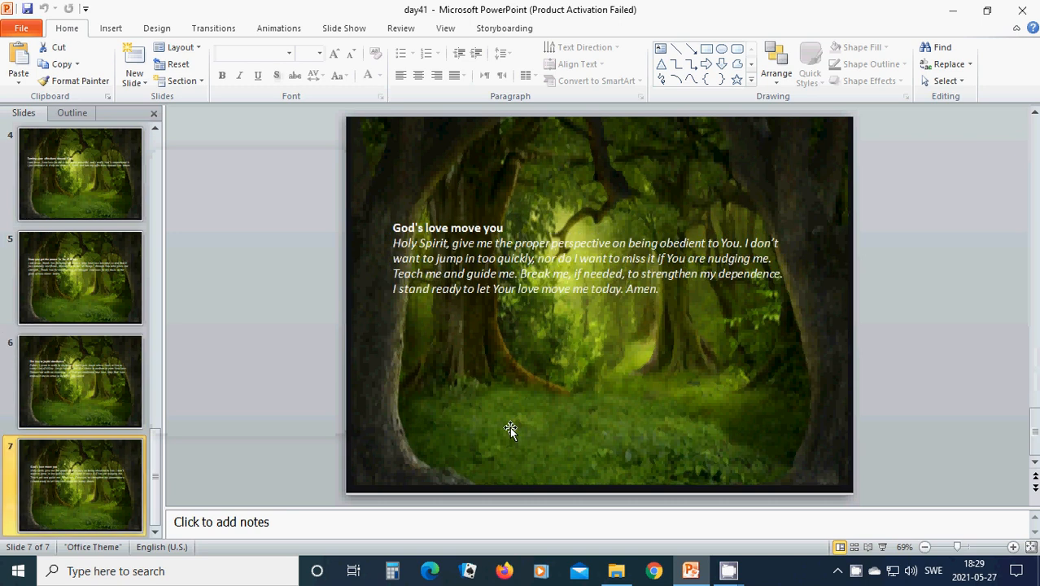
pyautogui.moveTo(514, 421)
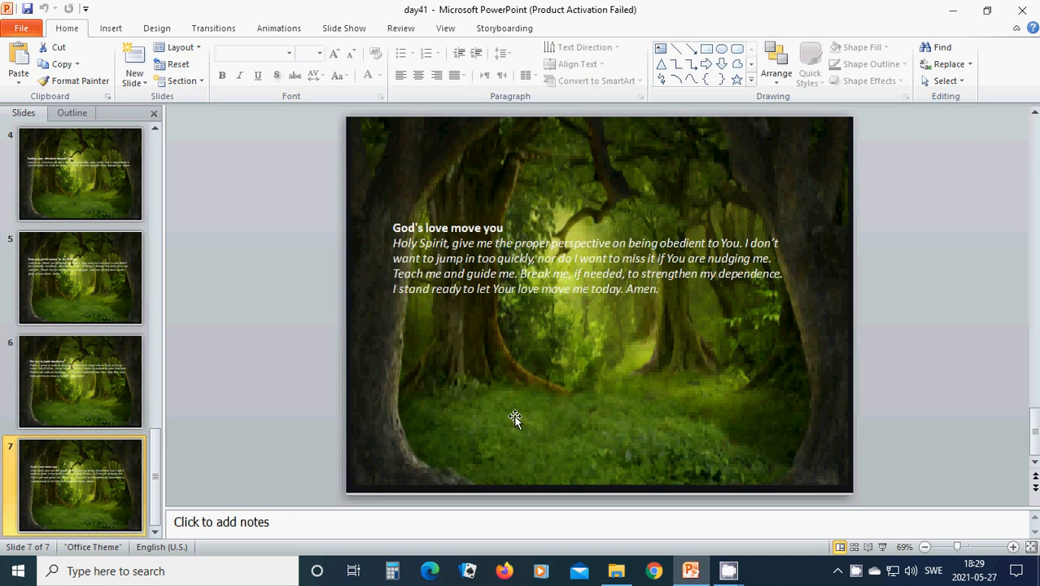
pyautogui.moveTo(522, 396)
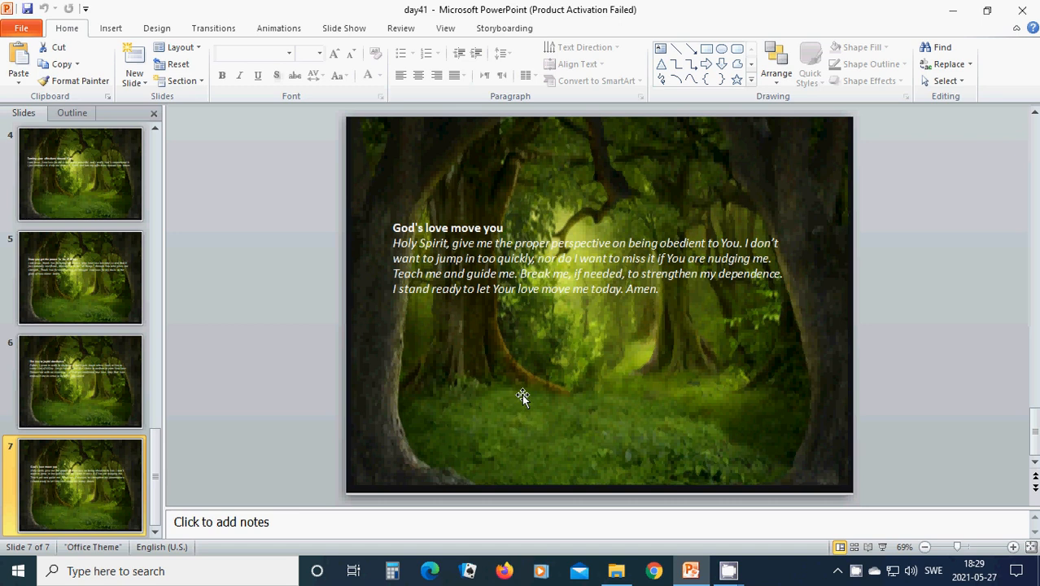
pyautogui.moveTo(553, 372)
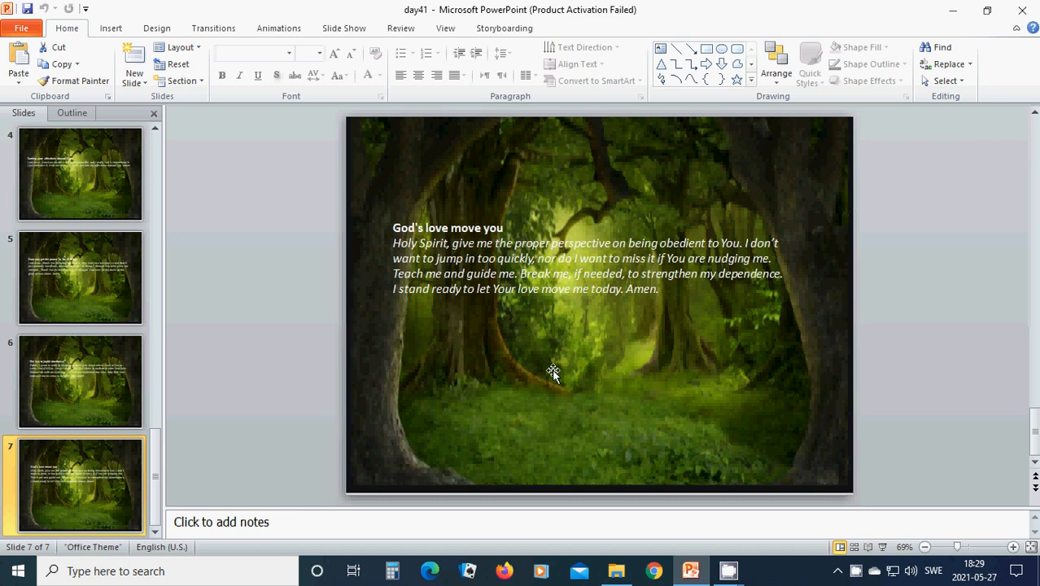
pyautogui.moveTo(608, 350)
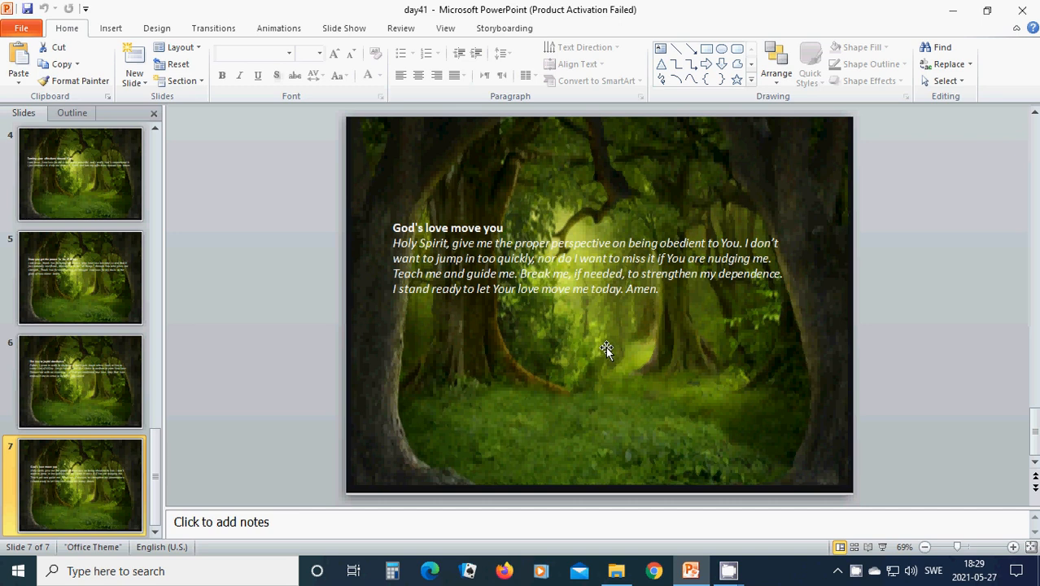
pyautogui.moveTo(600, 340)
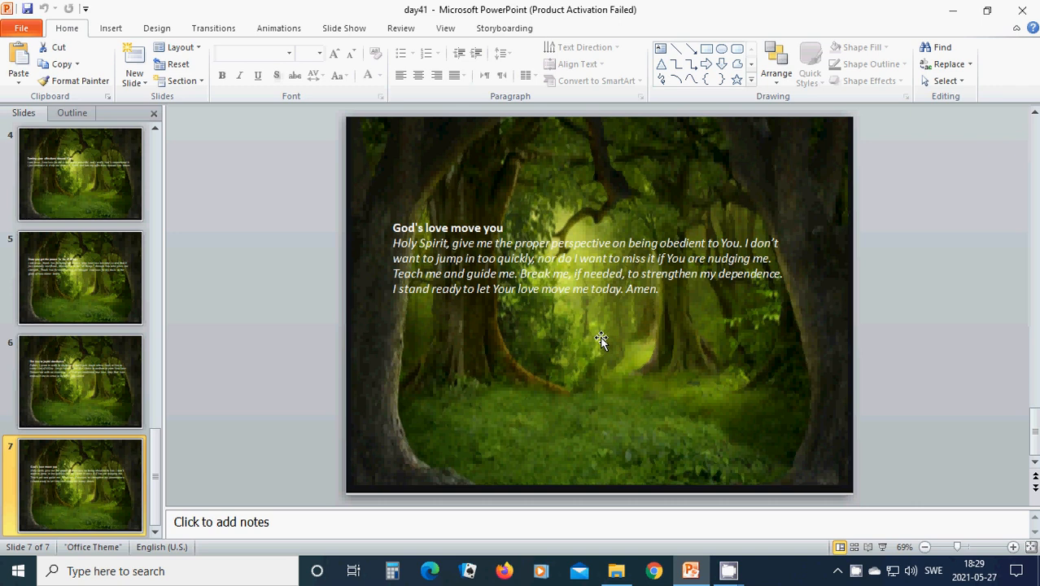
pyautogui.moveTo(609, 338)
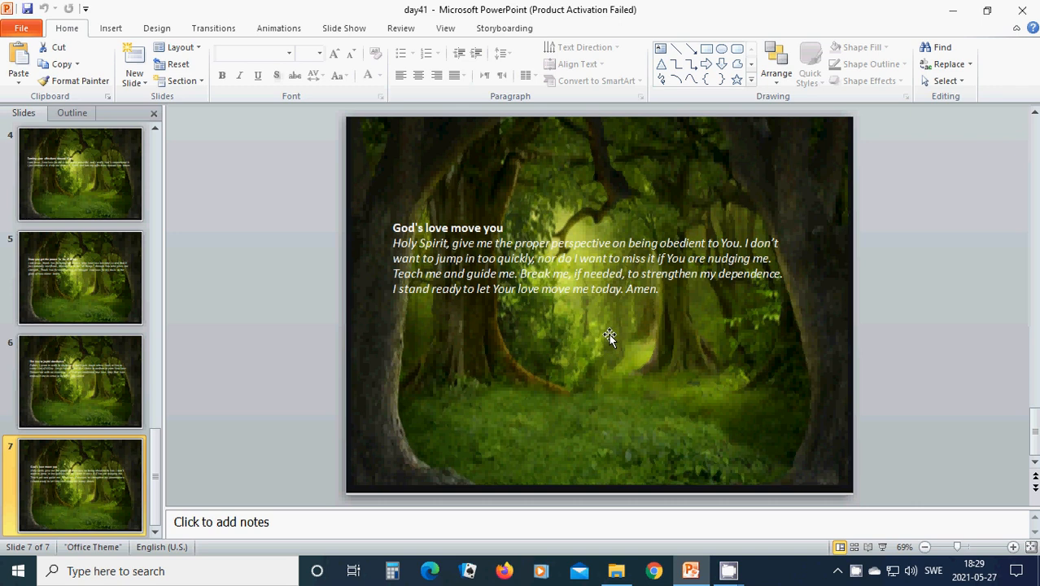
pyautogui.moveTo(584, 342)
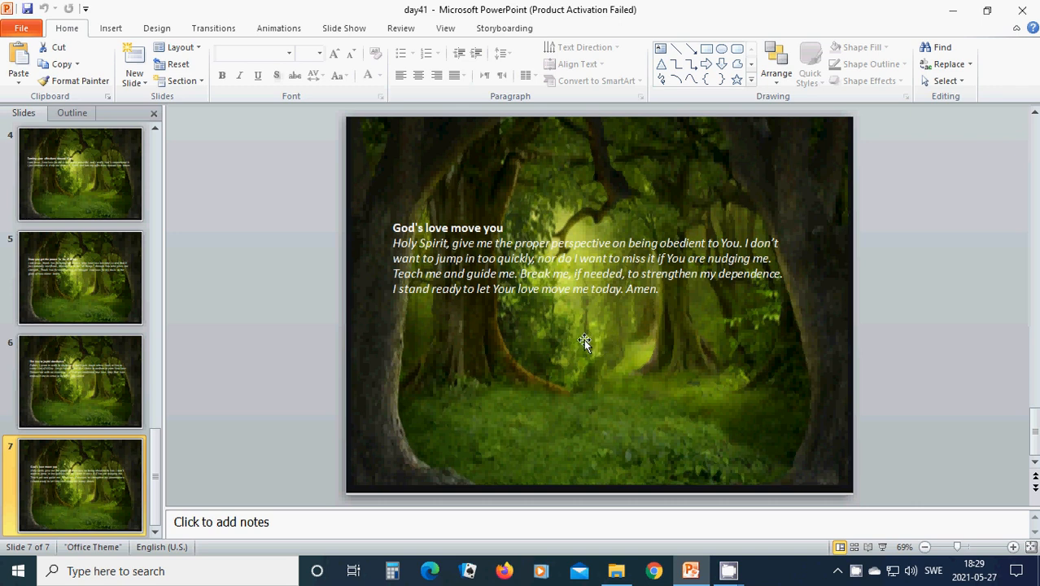
pyautogui.moveTo(561, 341)
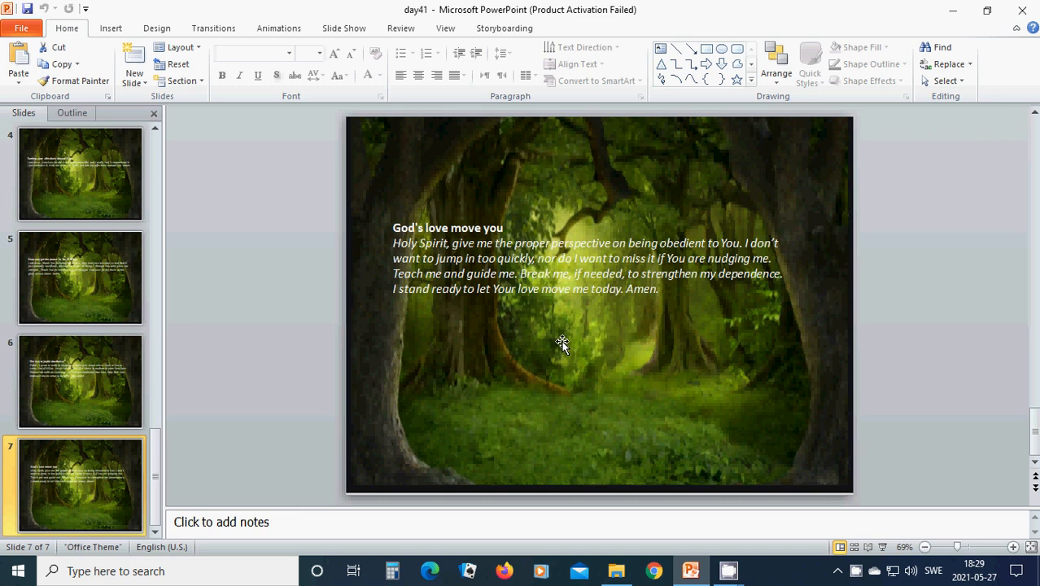
pyautogui.moveTo(574, 335)
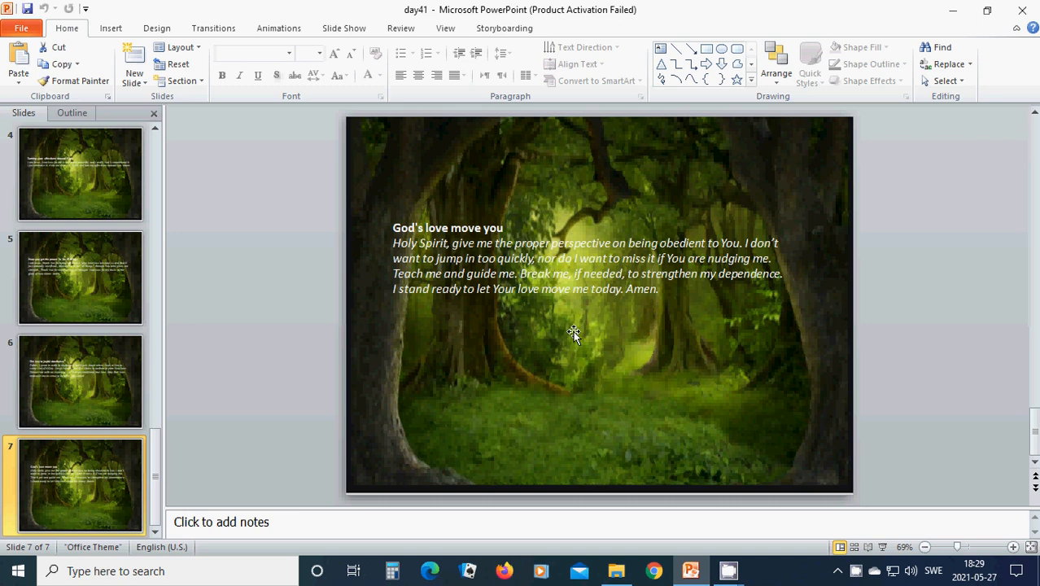
pyautogui.moveTo(601, 336)
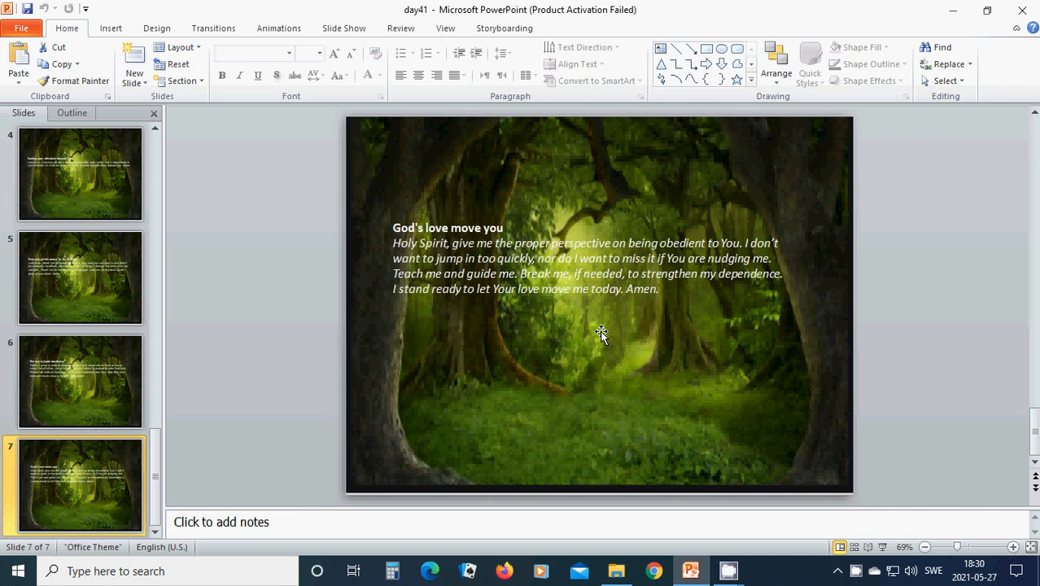
pyautogui.moveTo(603, 336)
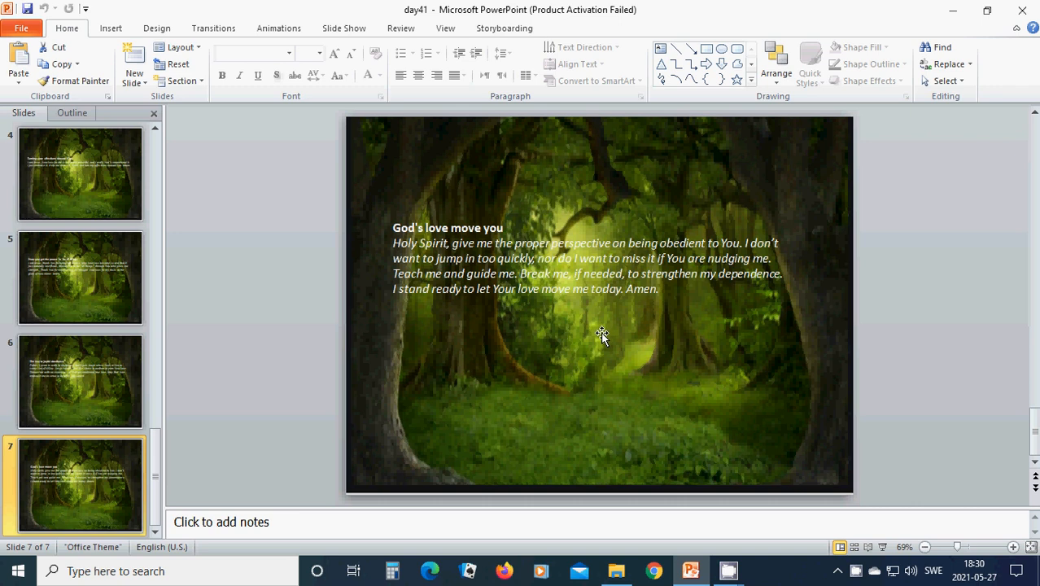
pyautogui.moveTo(528, 351)
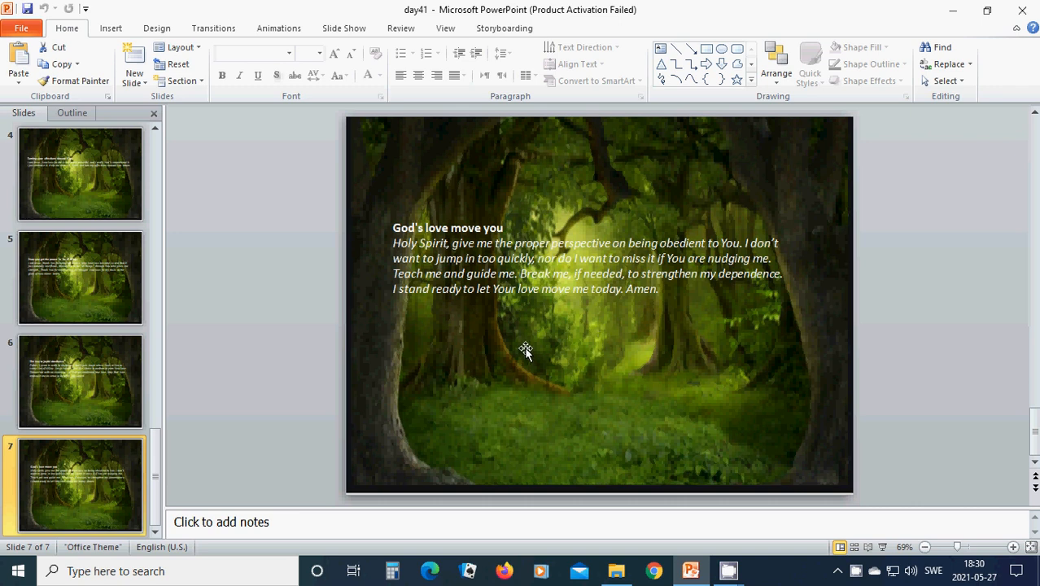
pyautogui.moveTo(531, 350)
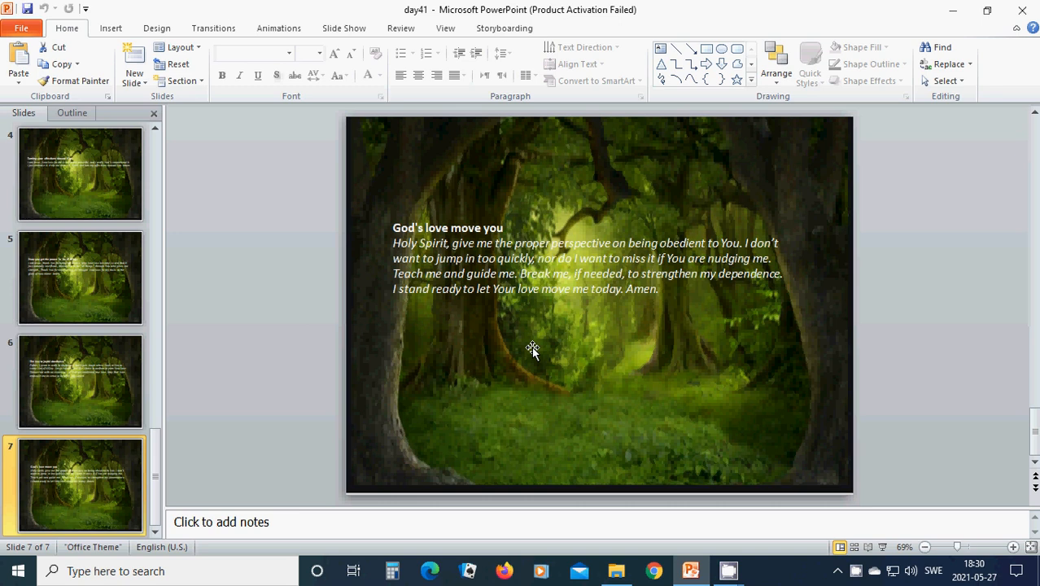
pyautogui.moveTo(535, 354)
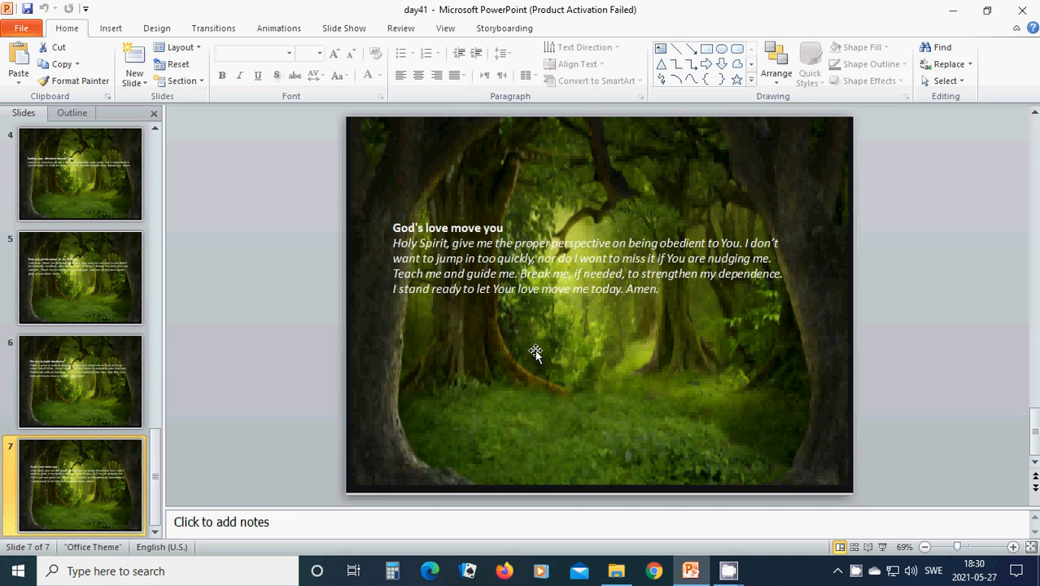